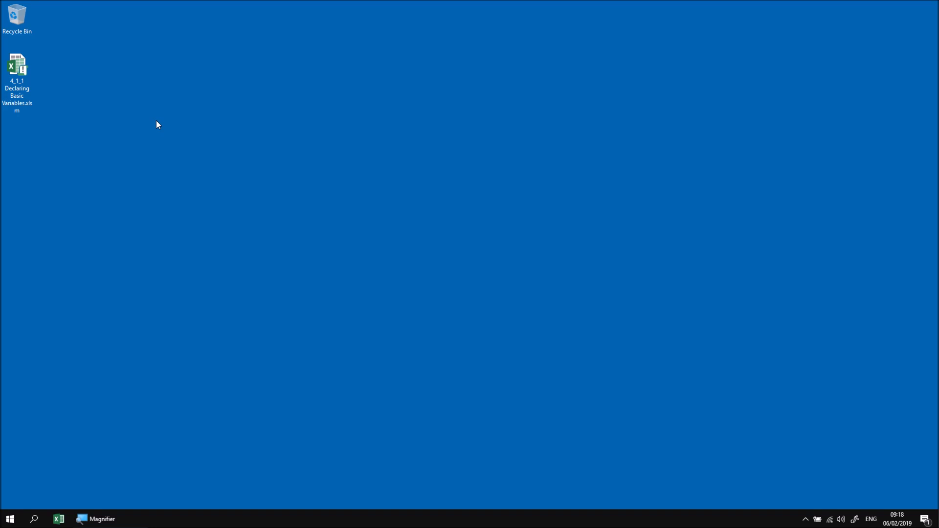
{"action": "mouse_move", "coordinate": [50, 72]}
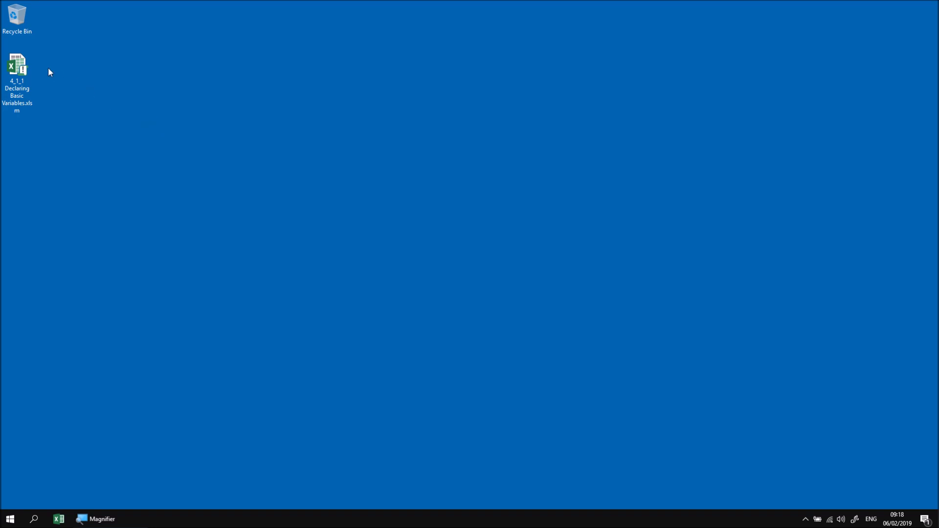
Open the '4_1_1 Declaring Basic Variables.xlsm' workbook from the desktop
{"action": "double_click", "coordinate": [17, 64]}
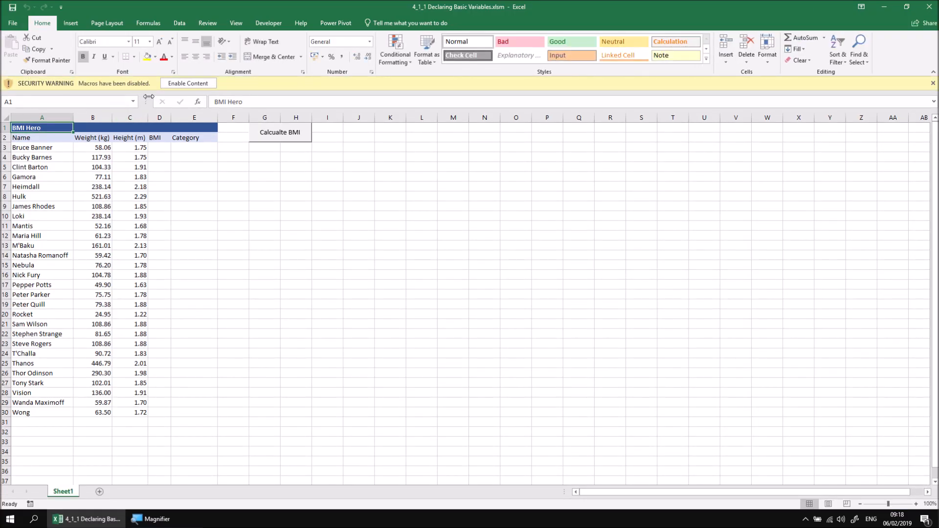
Enable the workbook's macro content and show the Developer tab
{"action": "left_click", "coordinate": [188, 83]}
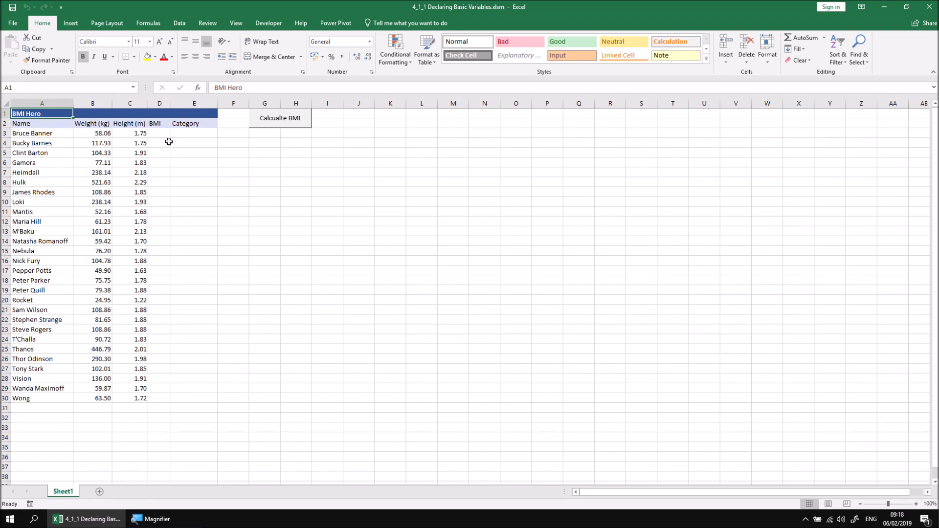
{"action": "mouse_move", "coordinate": [58, 129]}
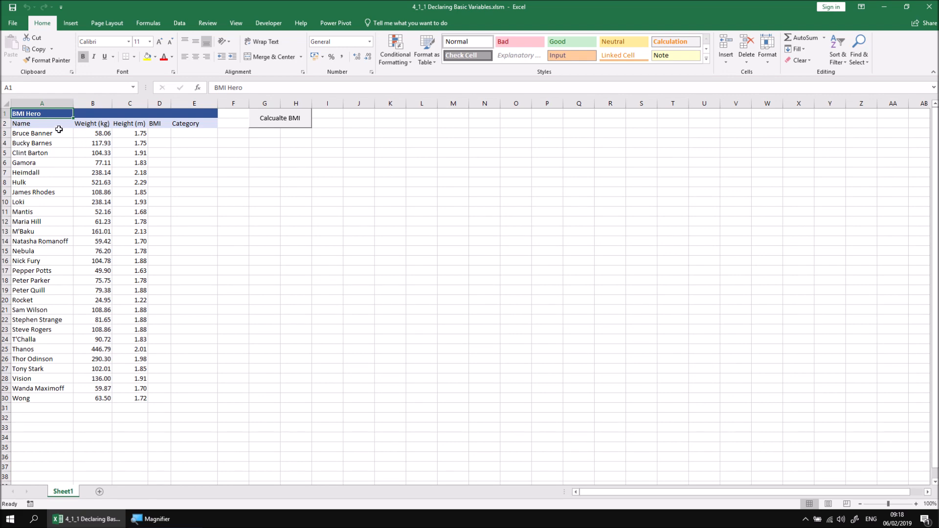
{"action": "mouse_move", "coordinate": [82, 135]}
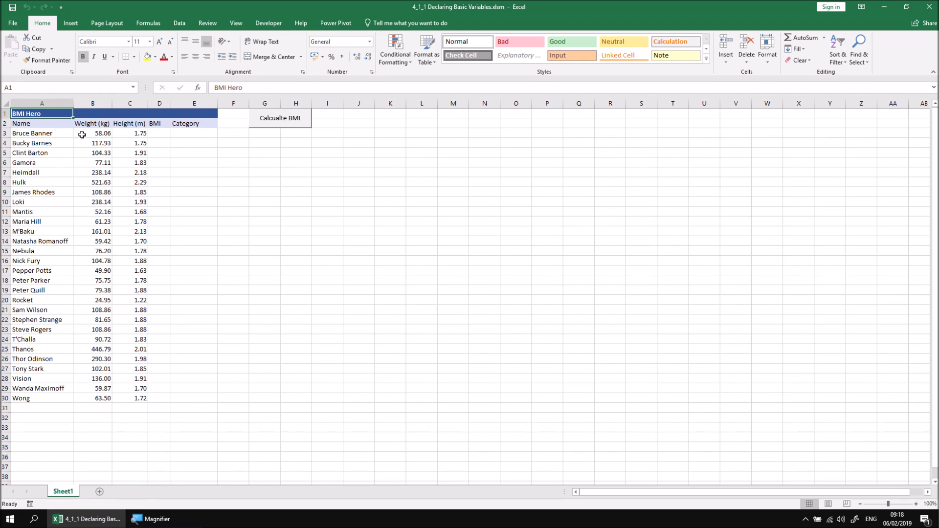
{"action": "mouse_move", "coordinate": [128, 136]}
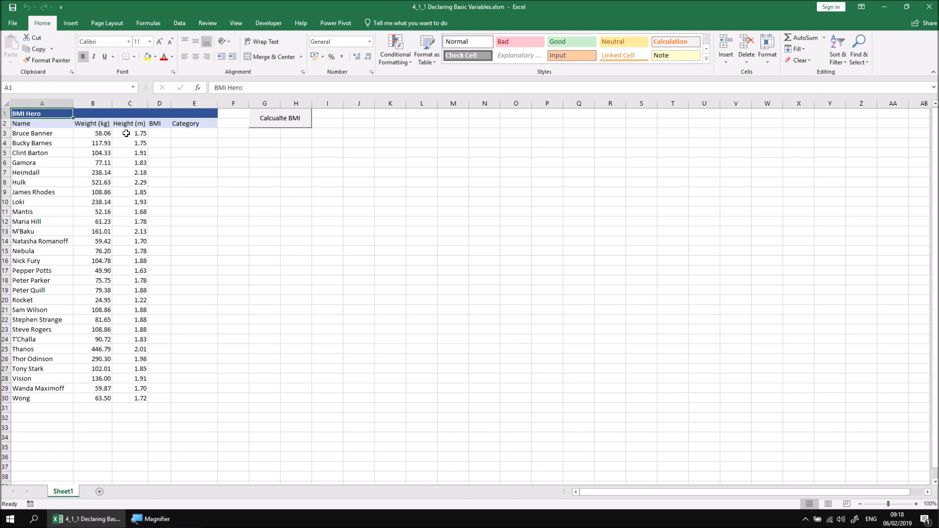
{"action": "mouse_move", "coordinate": [158, 131]}
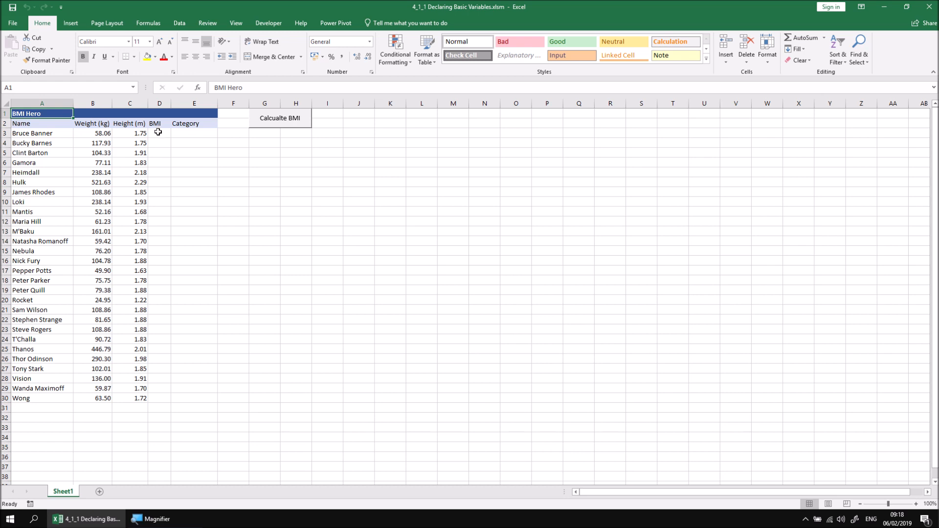
{"action": "mouse_move", "coordinate": [50, 134]}
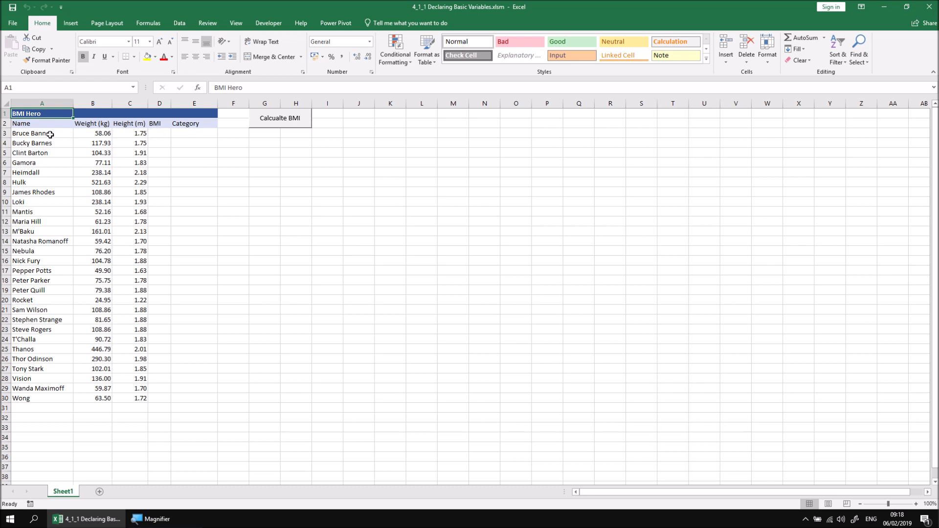
{"action": "mouse_move", "coordinate": [154, 162]}
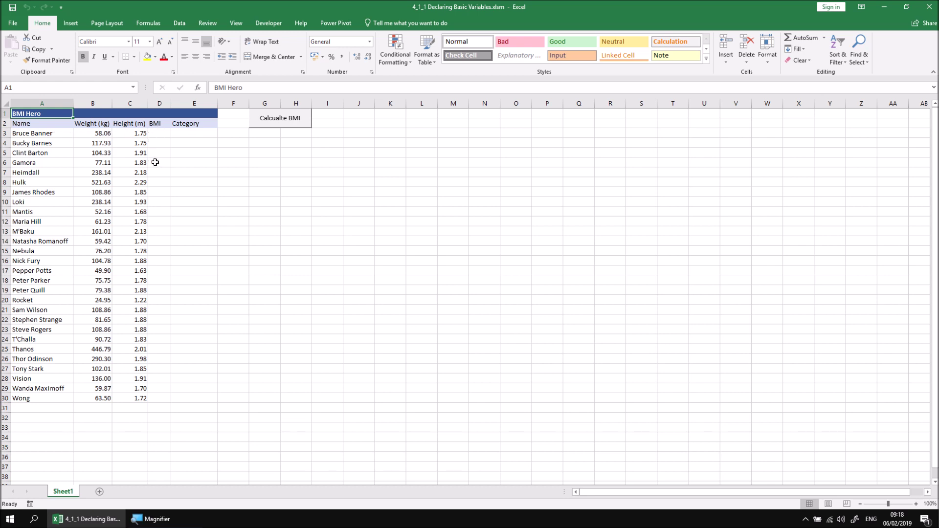
{"action": "mouse_move", "coordinate": [152, 161]}
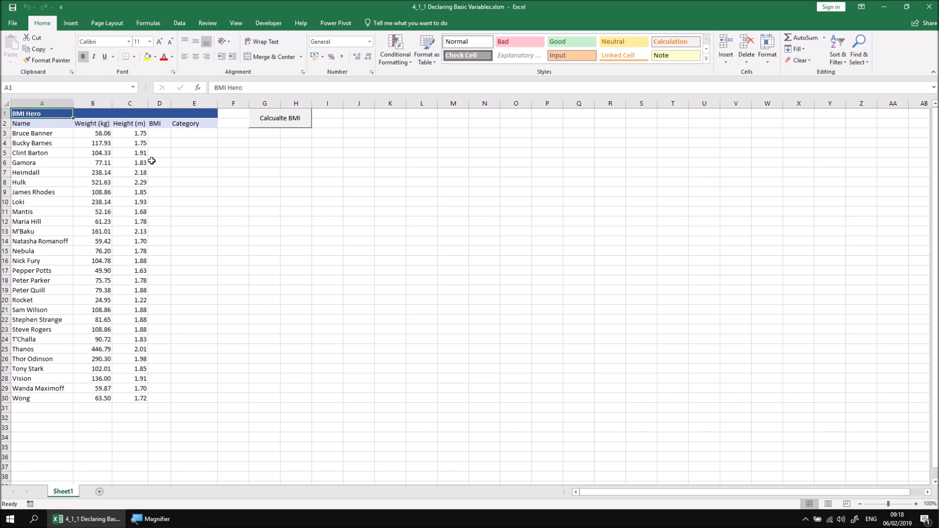
{"action": "mouse_move", "coordinate": [44, 133]}
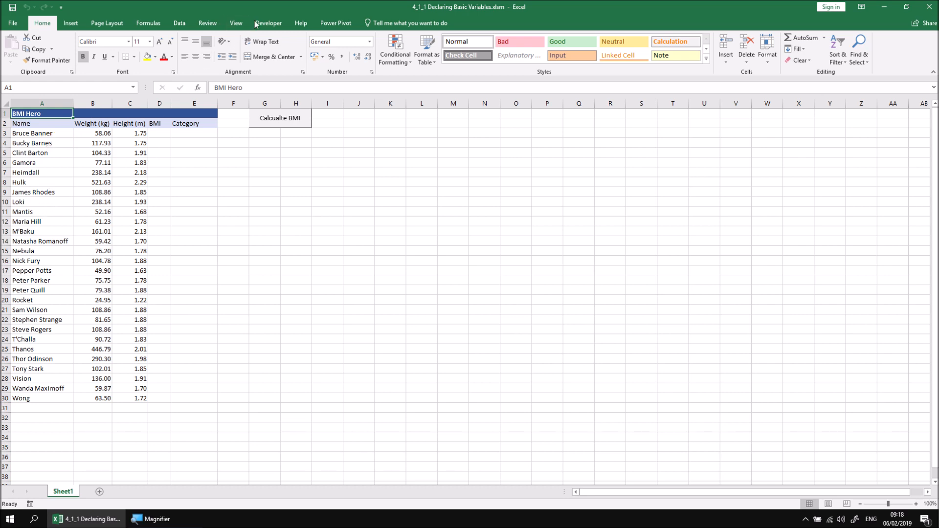
{"action": "left_click", "coordinate": [268, 23]}
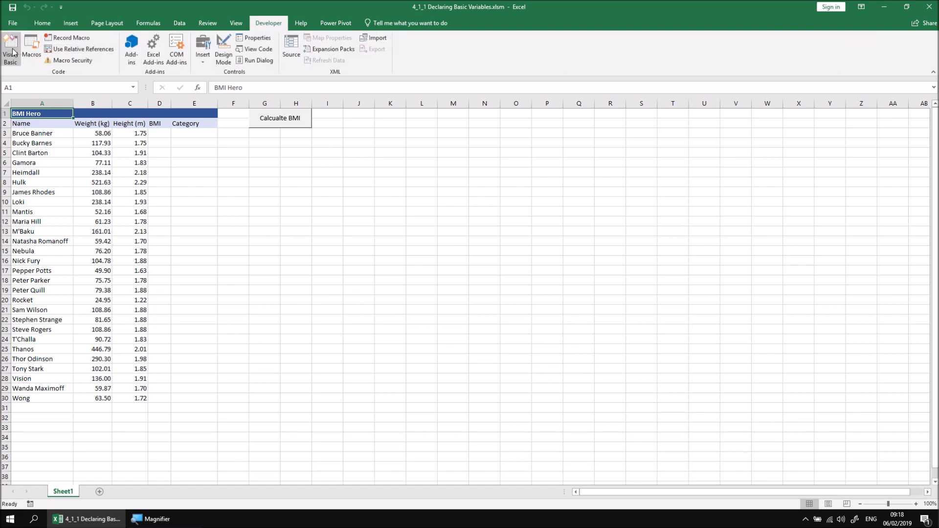
Open the Visual Basic editor and review ProcessBMIList's starting cell A3 and loop stop condition
{"action": "left_click", "coordinate": [10, 49]}
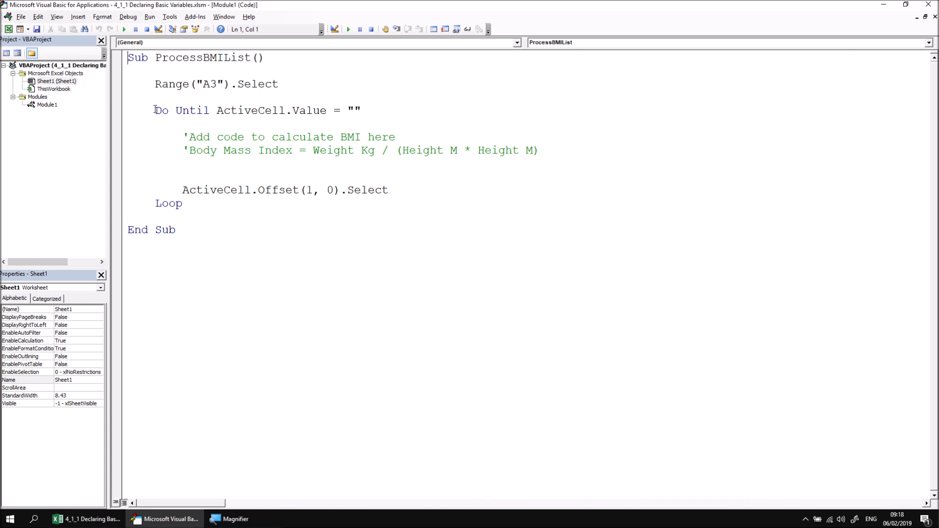
{"action": "double_click", "coordinate": [207, 190]}
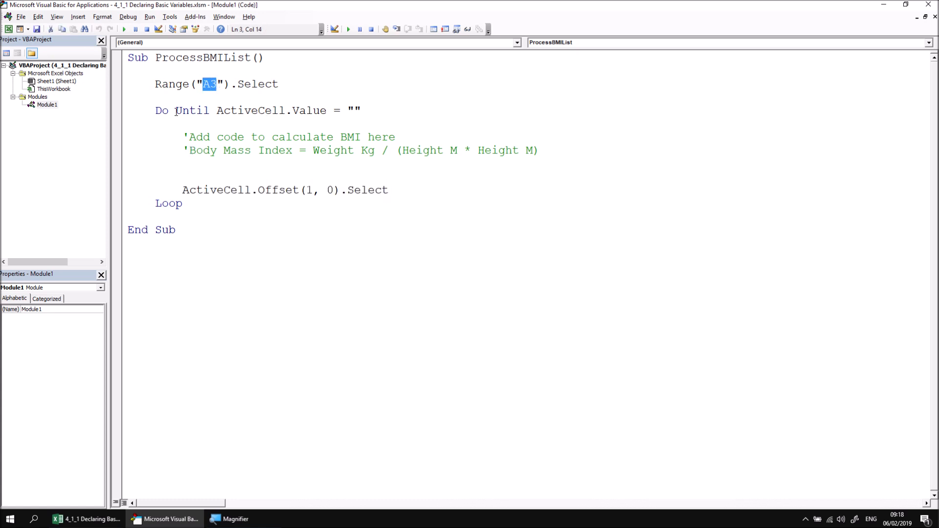
{"action": "left_click_drag", "start_coordinate": [176, 110], "coordinate": [360, 110]}
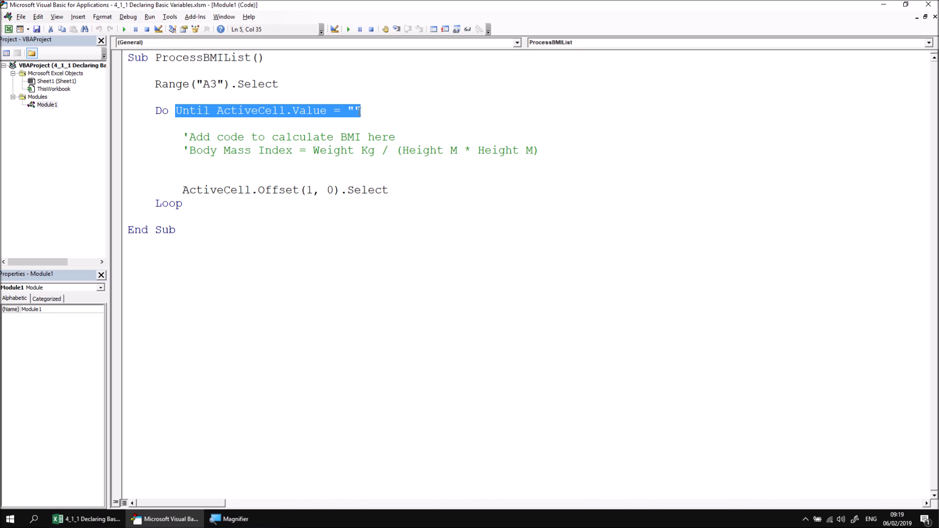
{"action": "left_click", "coordinate": [214, 161]}
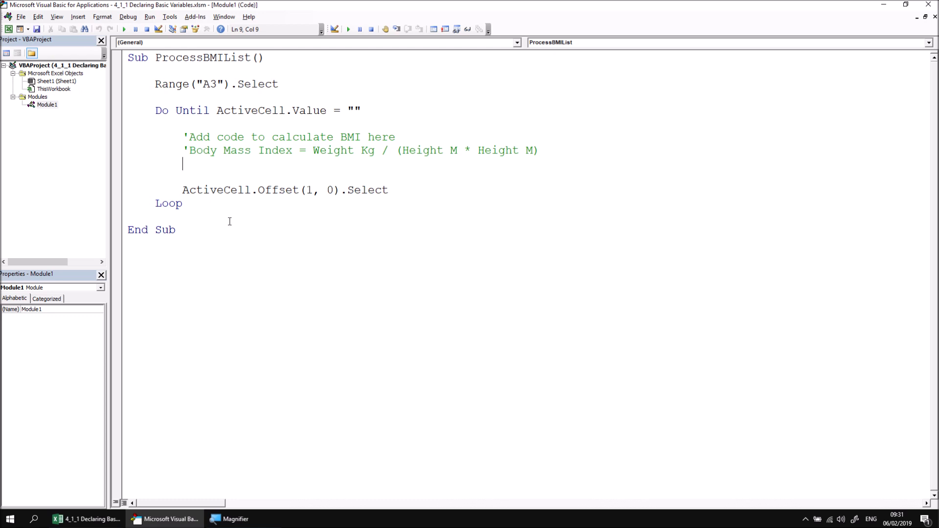
Highlight Body Mass Index, Weight Kg and Height M in the BMI formula comment
{"action": "left_click_drag", "start_coordinate": [188, 150], "coordinate": [293, 150]}
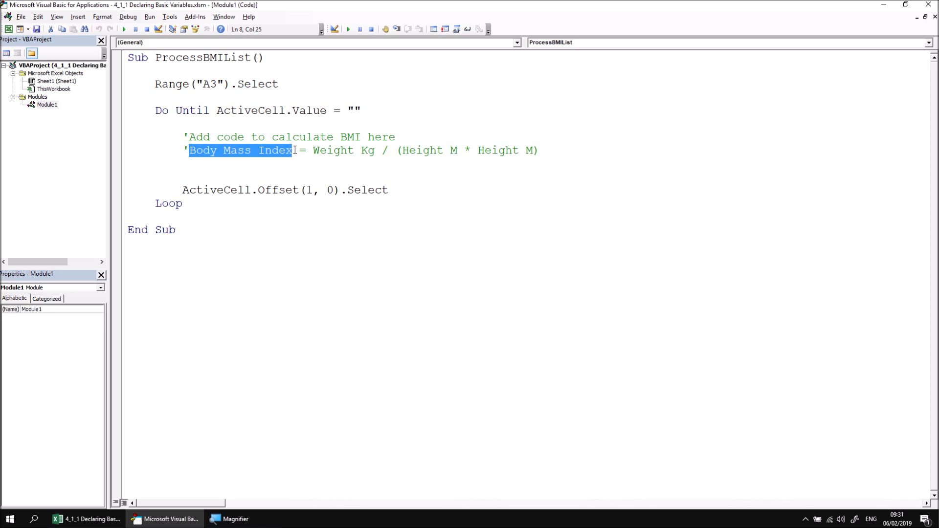
{"action": "double_click", "coordinate": [333, 150]}
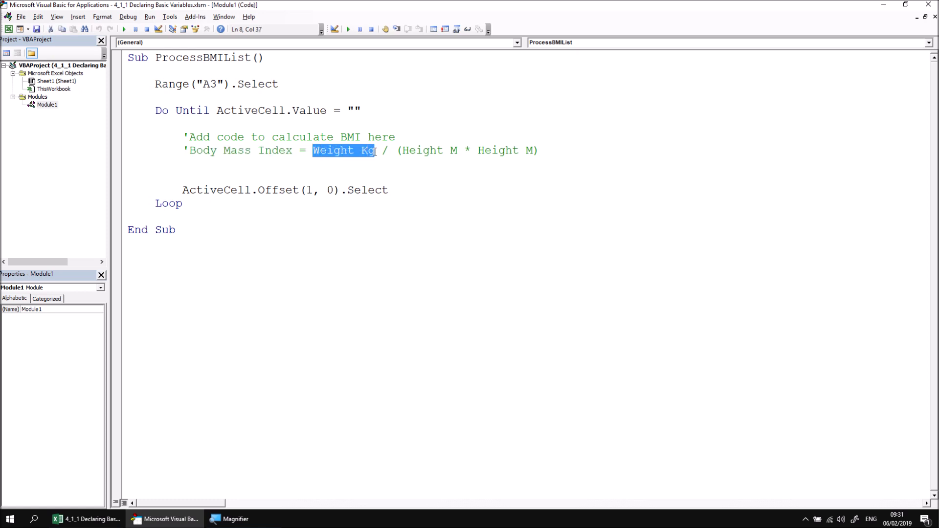
{"action": "double_click", "coordinate": [425, 151]}
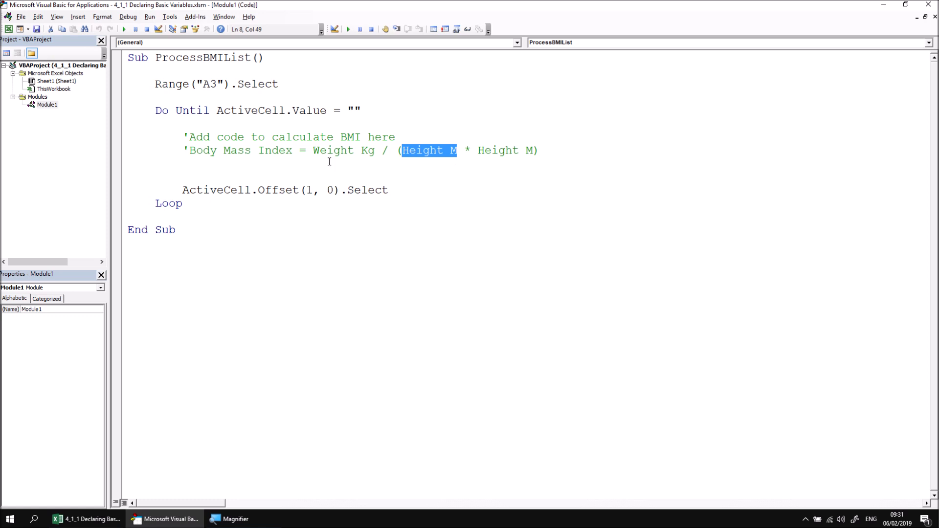
{"action": "double_click", "coordinate": [332, 150]}
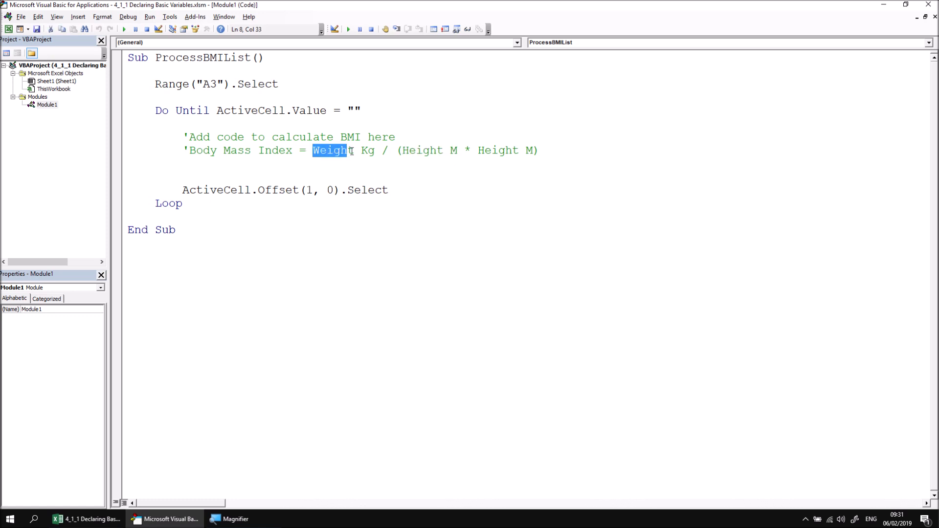
{"action": "double_click", "coordinate": [422, 150]}
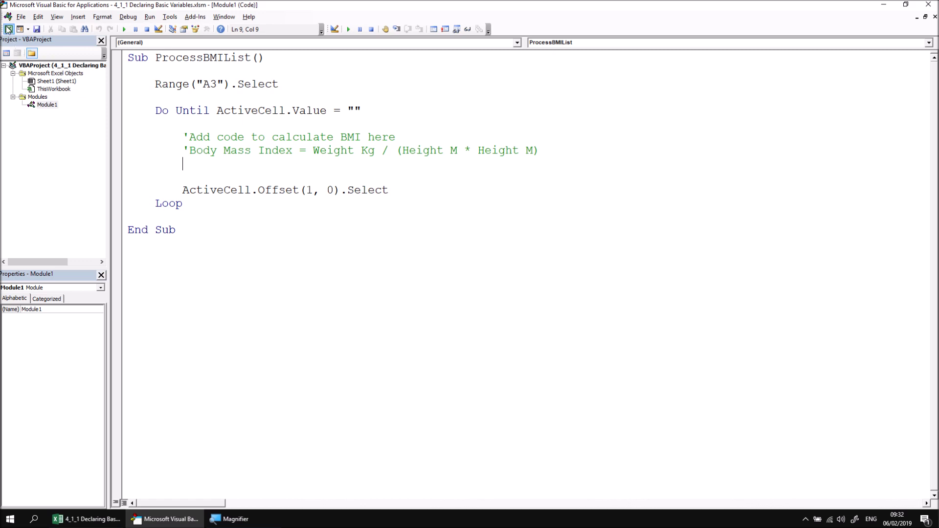
Switch back to the BMI Hero sheet, whose BMI column is still empty
{"action": "left_click", "coordinate": [85, 518]}
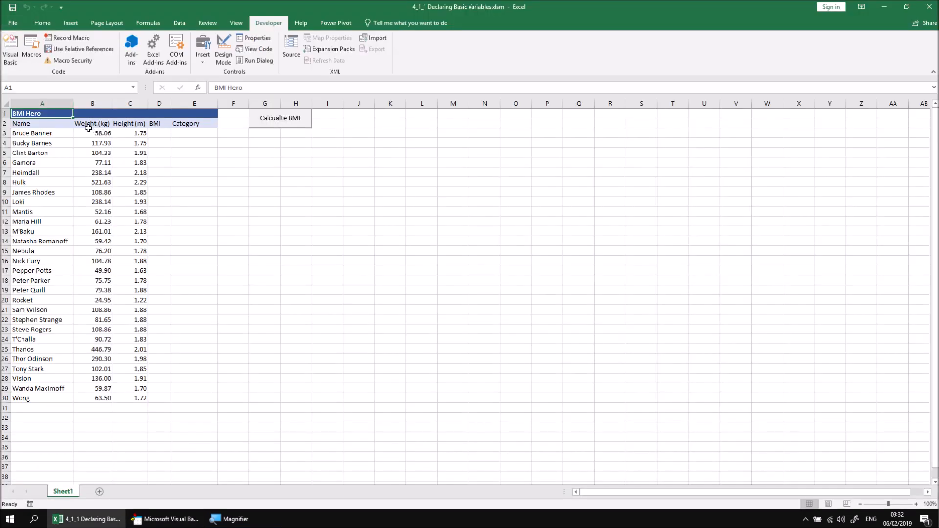
{"action": "mouse_move", "coordinate": [94, 143]}
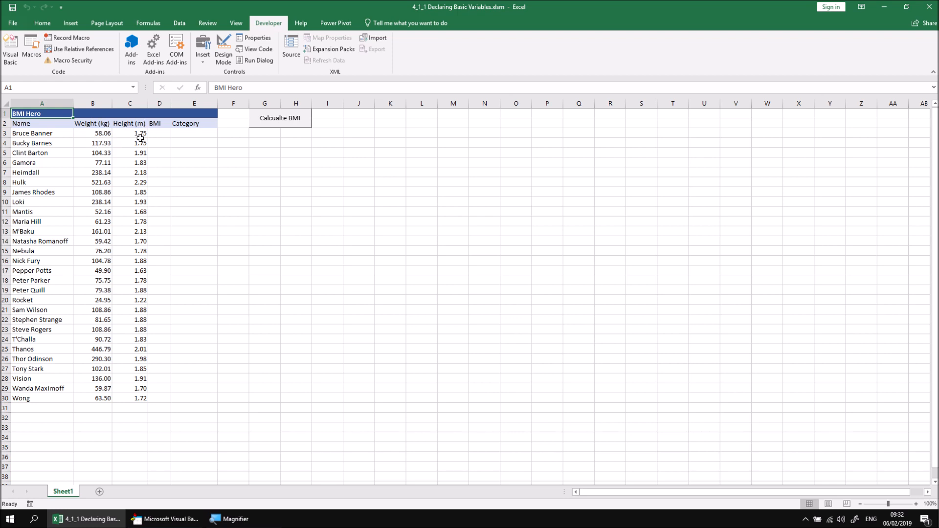
{"action": "mouse_move", "coordinate": [160, 135]}
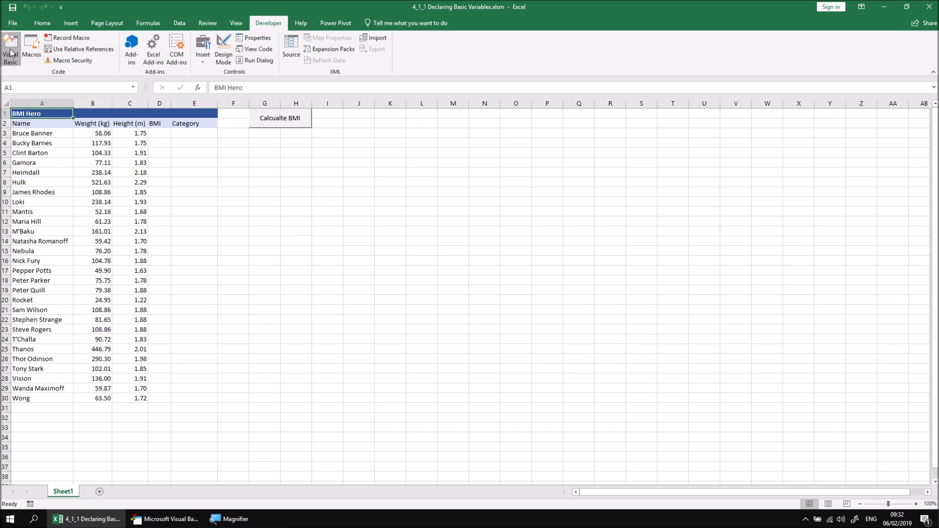
Return to the macro and insert blank lines below the Sub ProcessBMIList() heading
{"action": "left_click", "coordinate": [10, 48]}
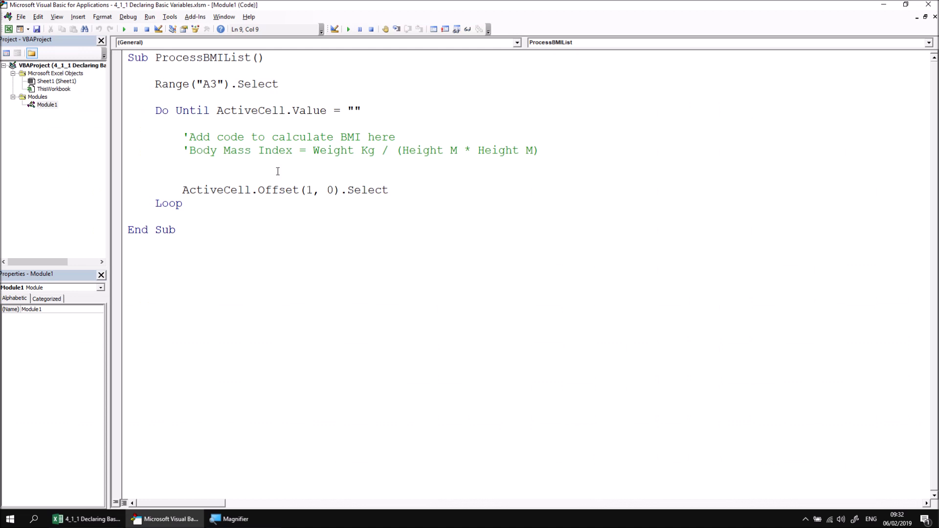
{"action": "mouse_move", "coordinate": [264, 231]}
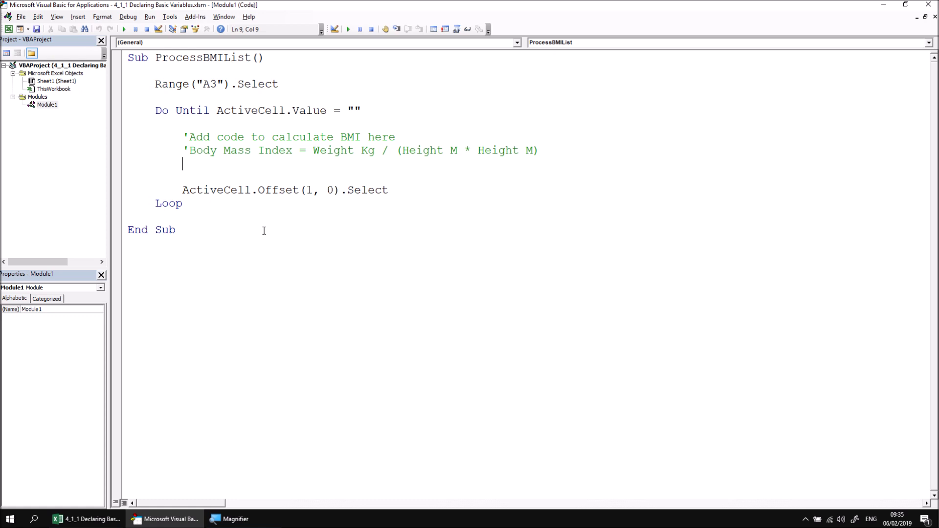
{"action": "mouse_move", "coordinate": [199, 74]}
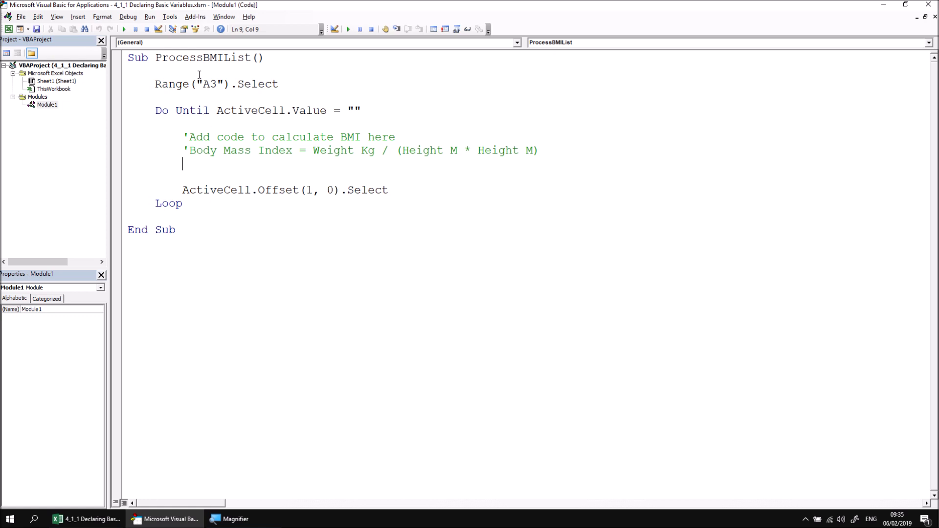
{"action": "left_click", "coordinate": [128, 71]}
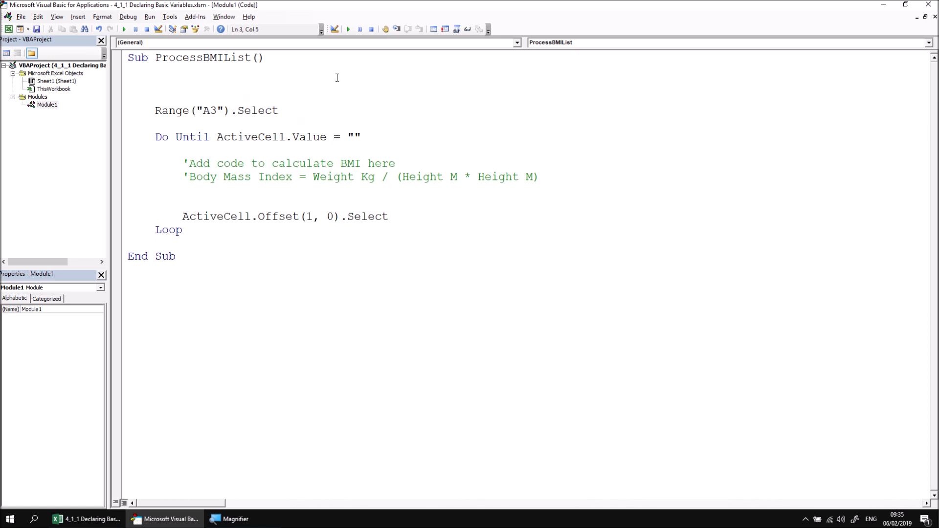
Add 'Dim WeightKg As Double' to ProcessBMIList, then view the VBA data type summary page
{"action": "type", "text": "dim"}
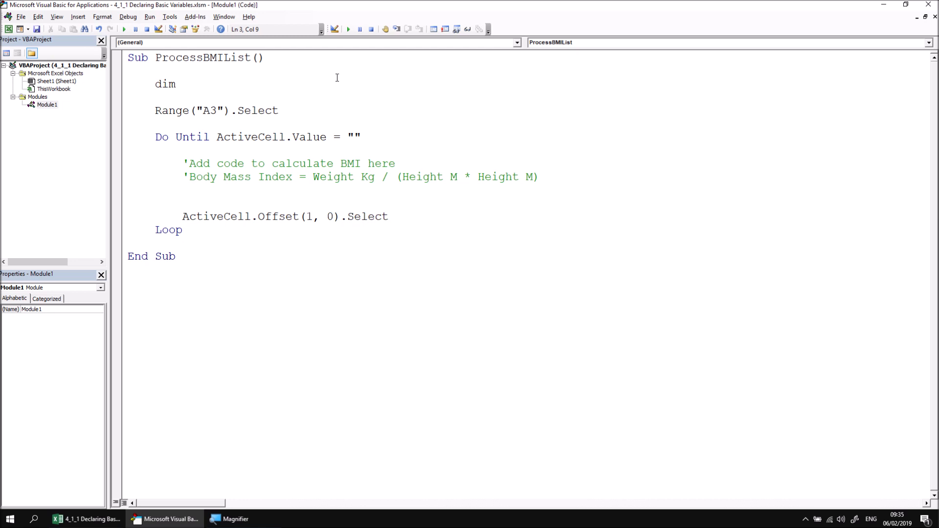
{"action": "mouse_move", "coordinate": [314, 178]}
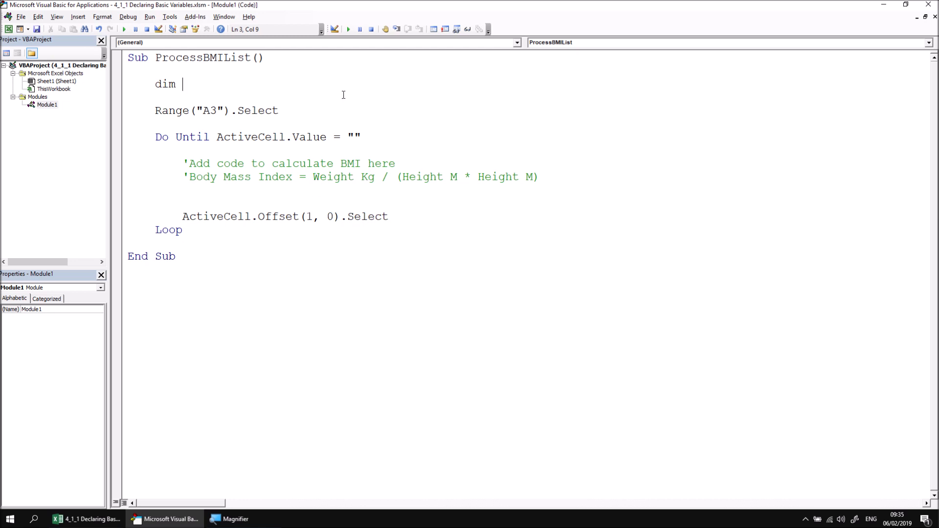
{"action": "type", "text": "WeightK"}
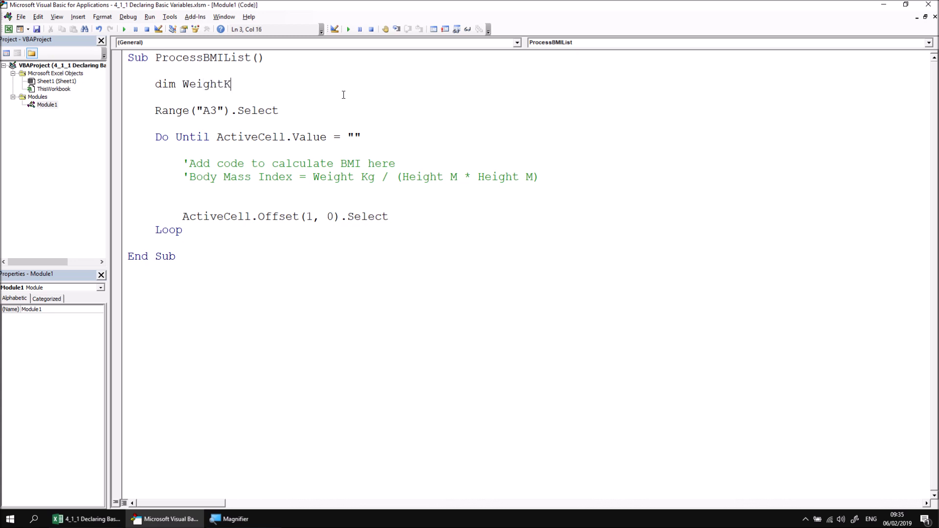
{"action": "type", "text": "g"}
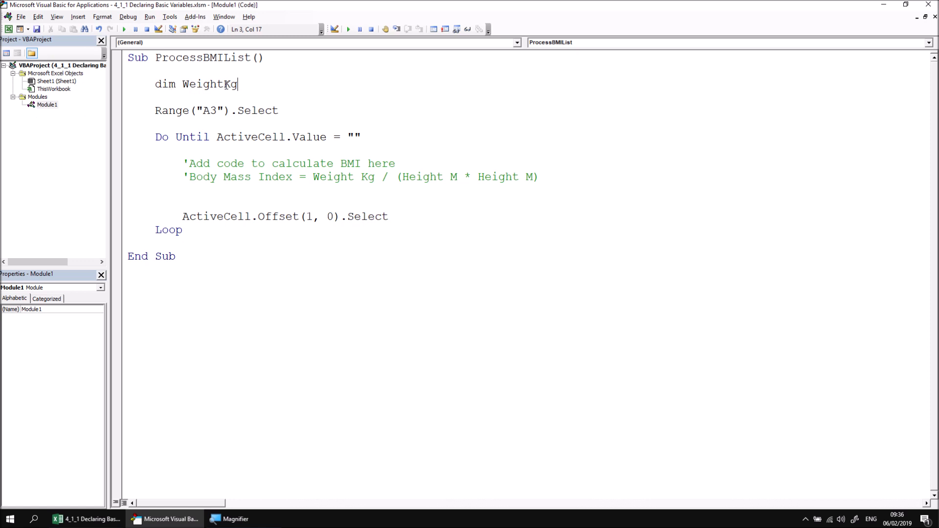
{"action": "type", "text": "_"}
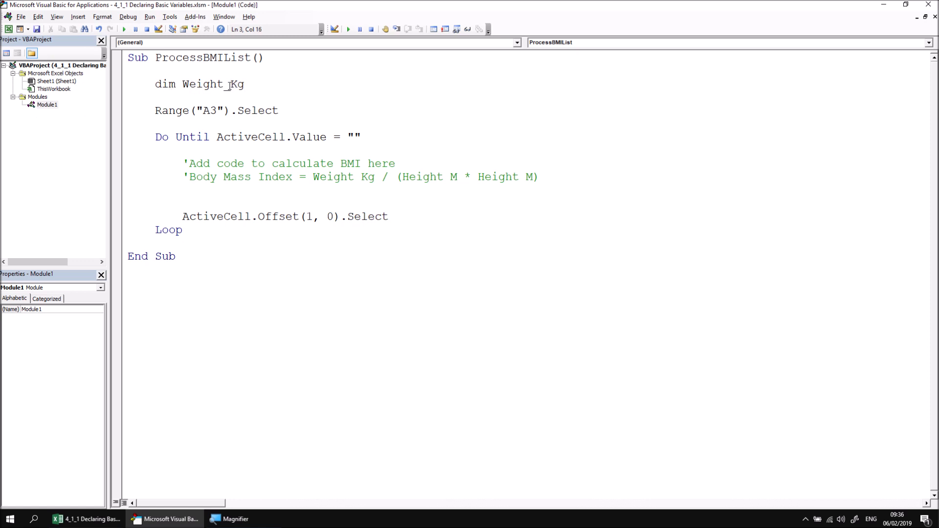
{"action": "key", "text": "Backspace"}
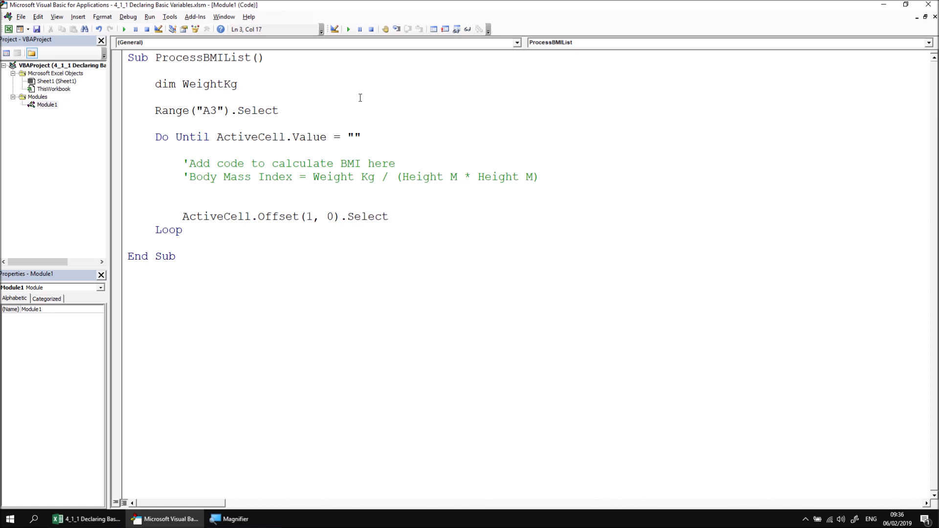
{"action": "type", "text": "as"}
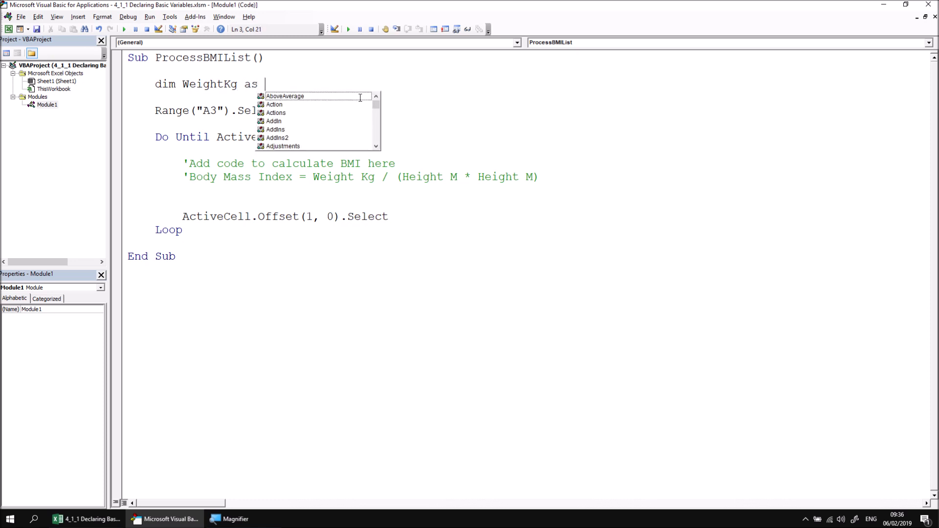
{"action": "type", "text": "dou"}
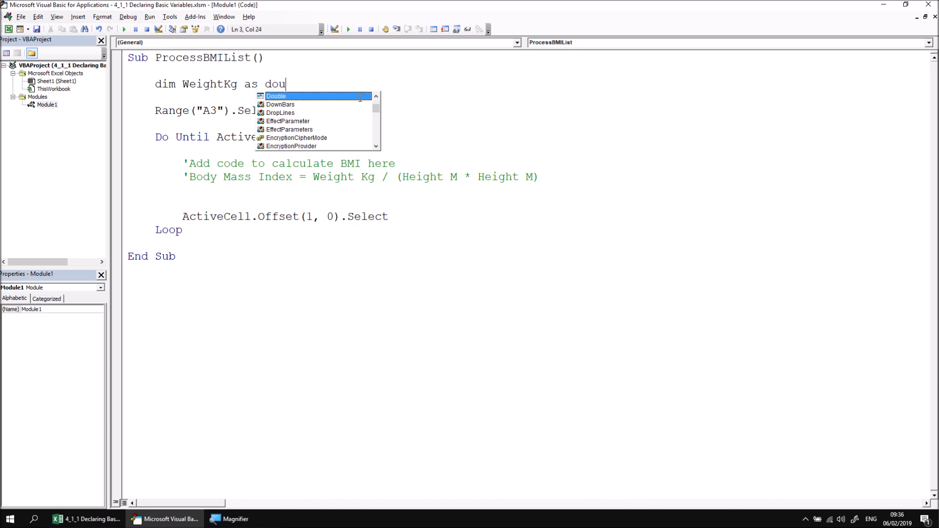
{"action": "type", "text": "ble"}
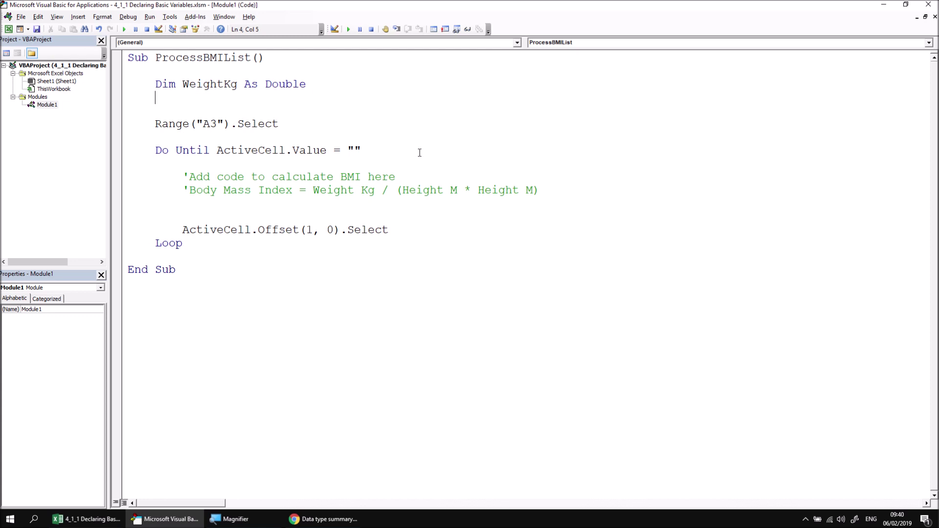
{"action": "mouse_move", "coordinate": [369, 256]}
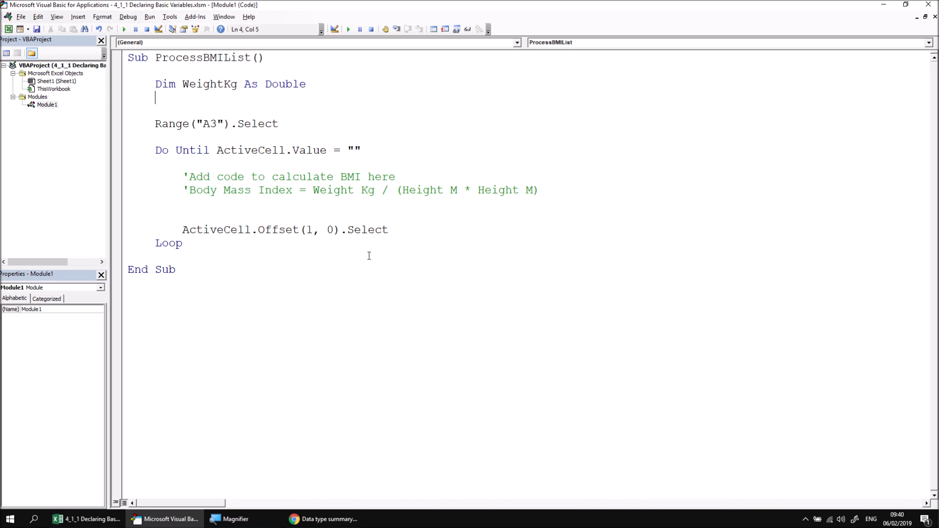
{"action": "left_click", "coordinate": [319, 518]}
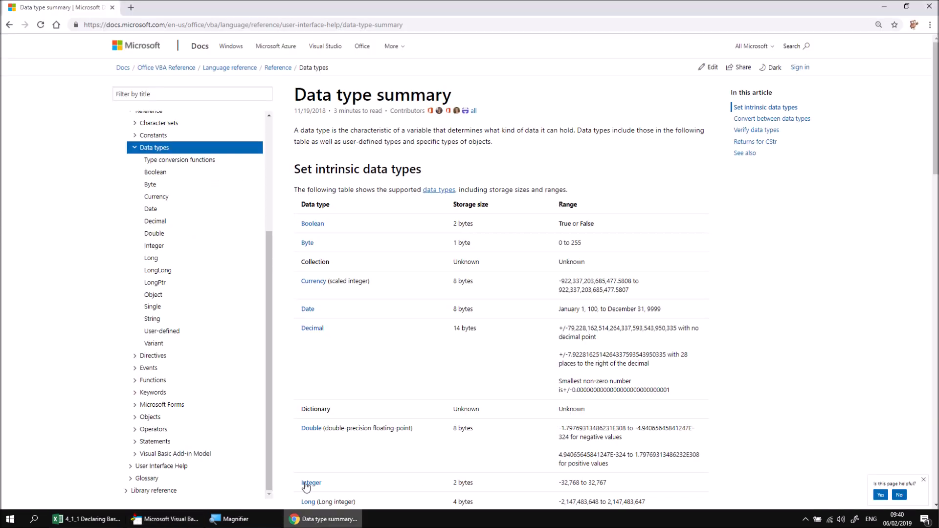
{"action": "mouse_move", "coordinate": [93, 44]}
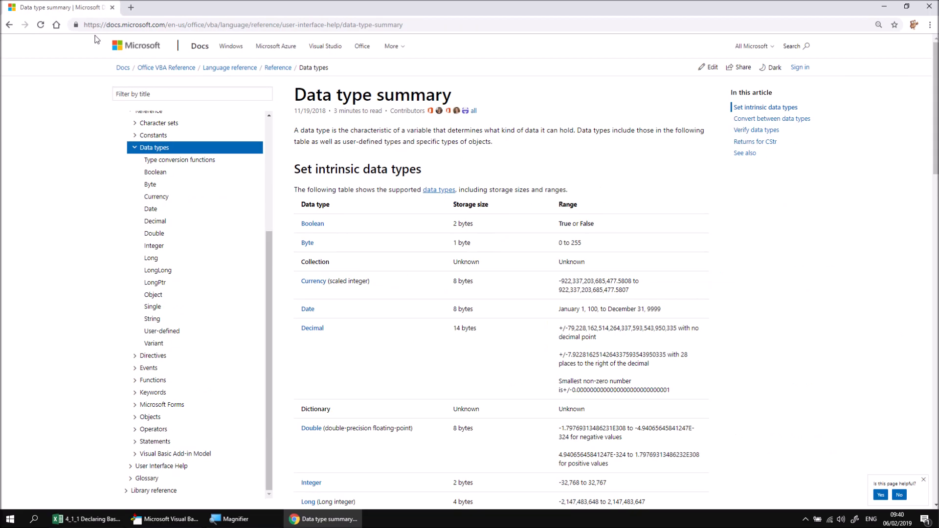
Scroll through Chrome's table of VBA data types and ranges, then return to the code
{"action": "scroll", "scroll_direction": "down", "scroll_amount": 3}
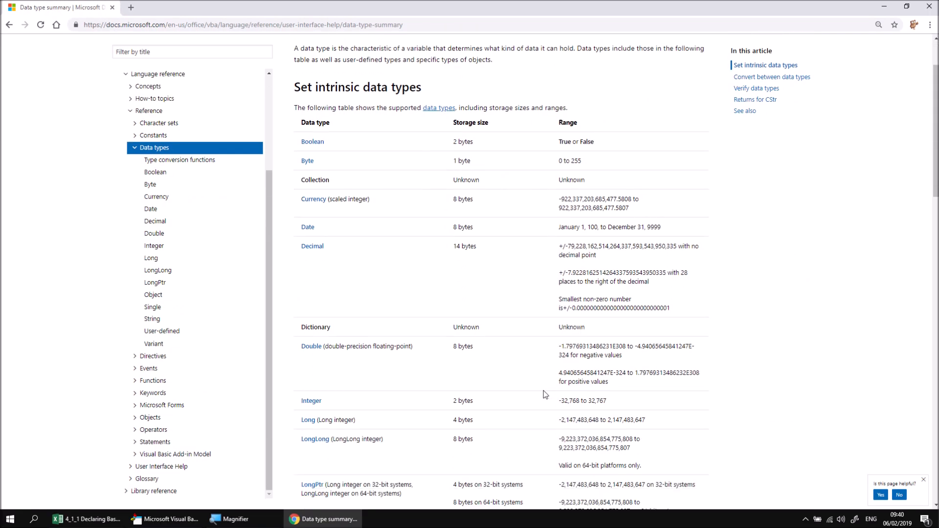
{"action": "scroll", "scroll_direction": "down", "scroll_amount": 3}
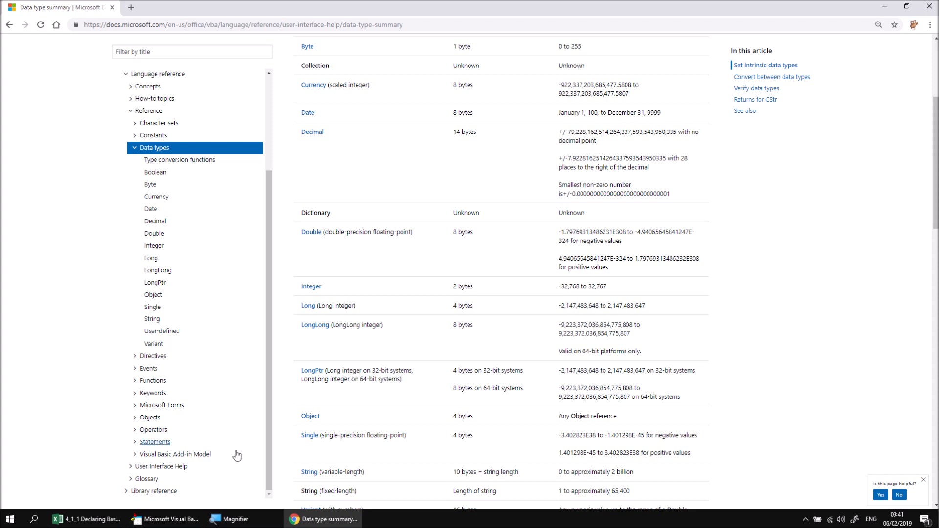
{"action": "left_click", "coordinate": [167, 518]}
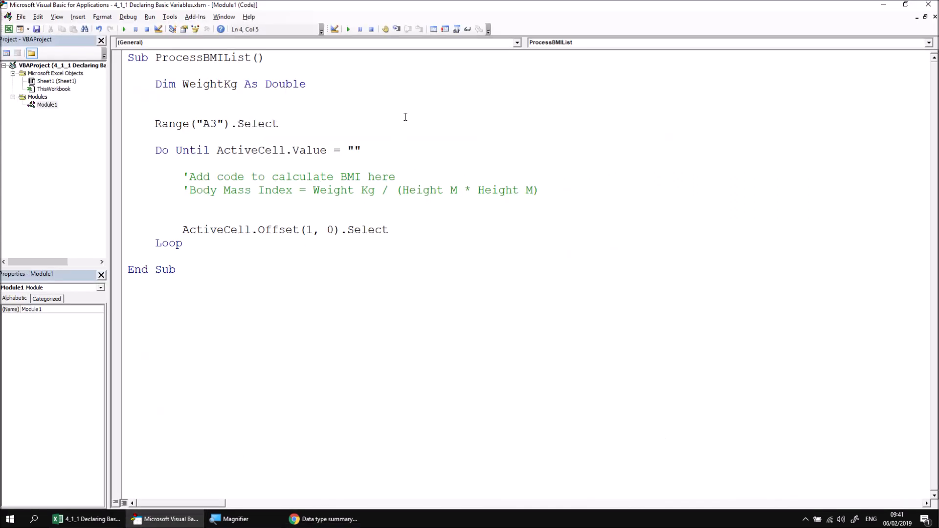
{"action": "type", "text": "dim"}
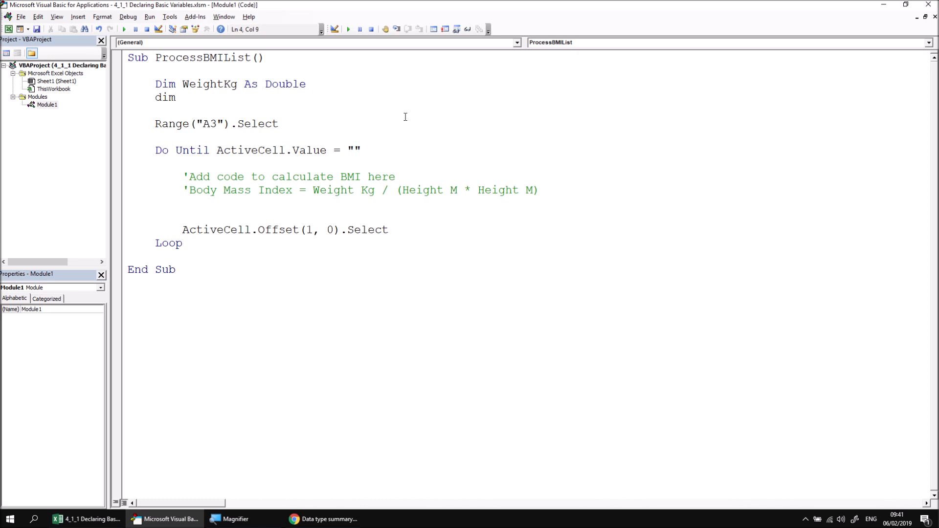
{"action": "type", "text": "HeightM"}
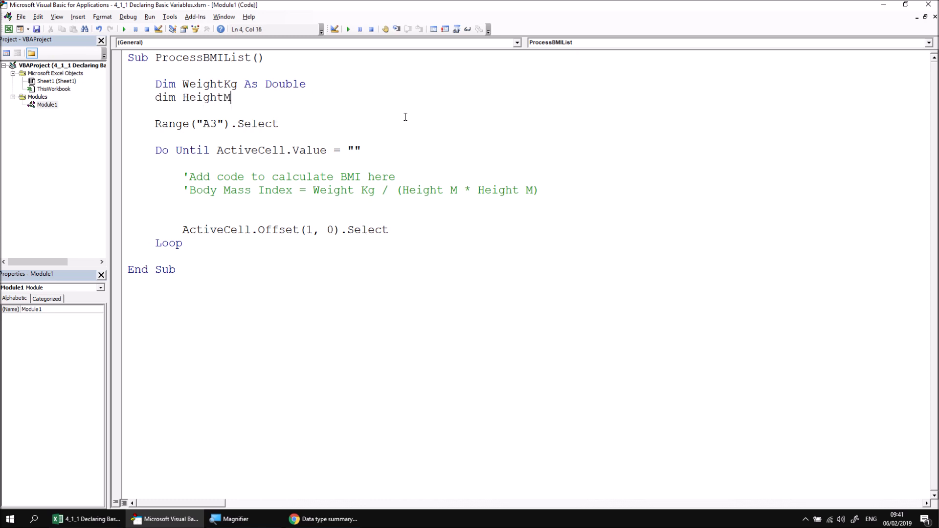
{"action": "type", "text": "as d"}
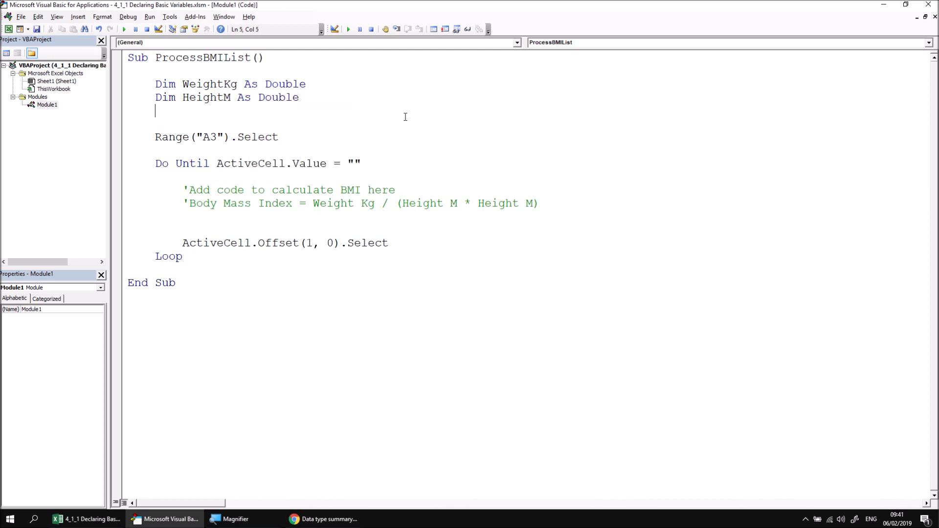
{"action": "type", "text": "dim"}
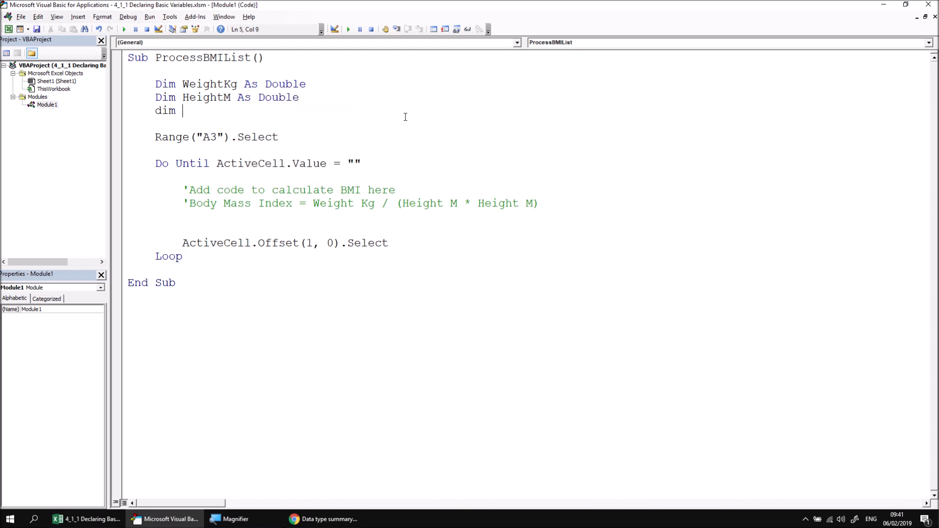
{"action": "type", "text": "BMI"}
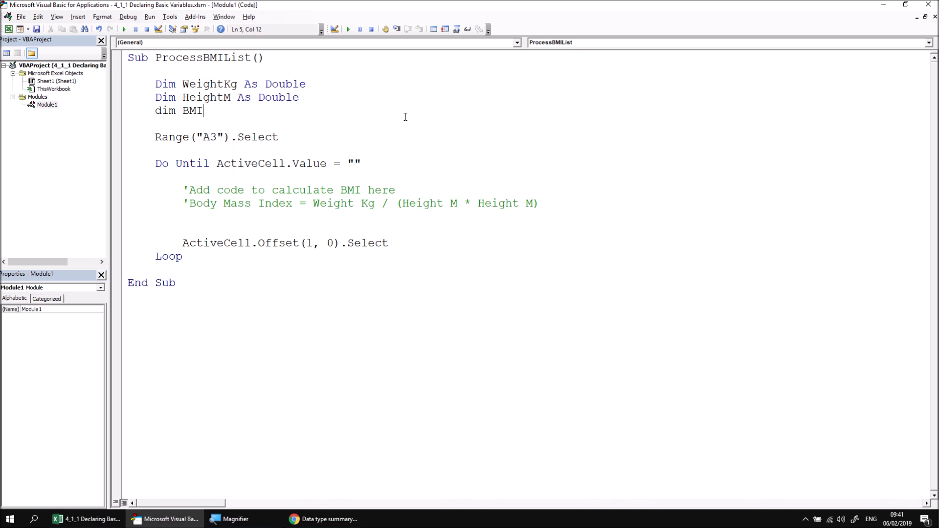
{"action": "type", "text": "as"}
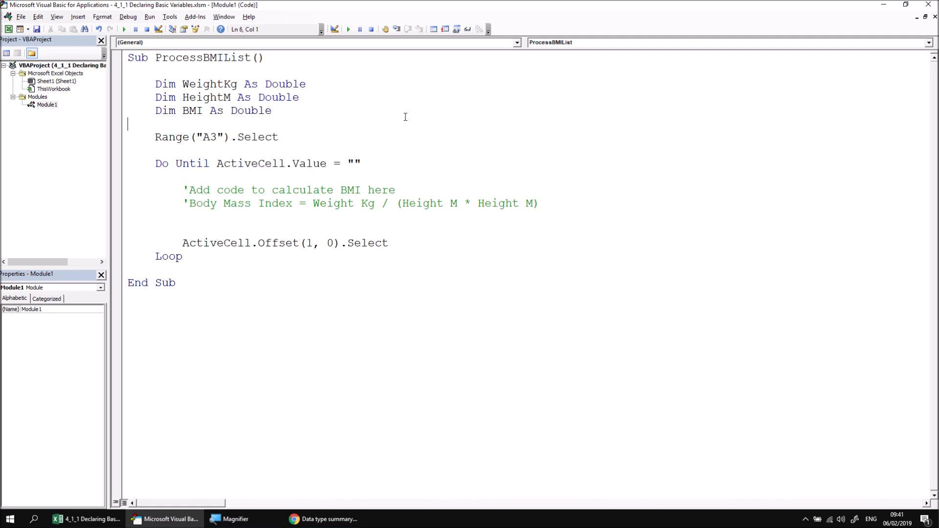
{"action": "left_click", "coordinate": [155, 124]}
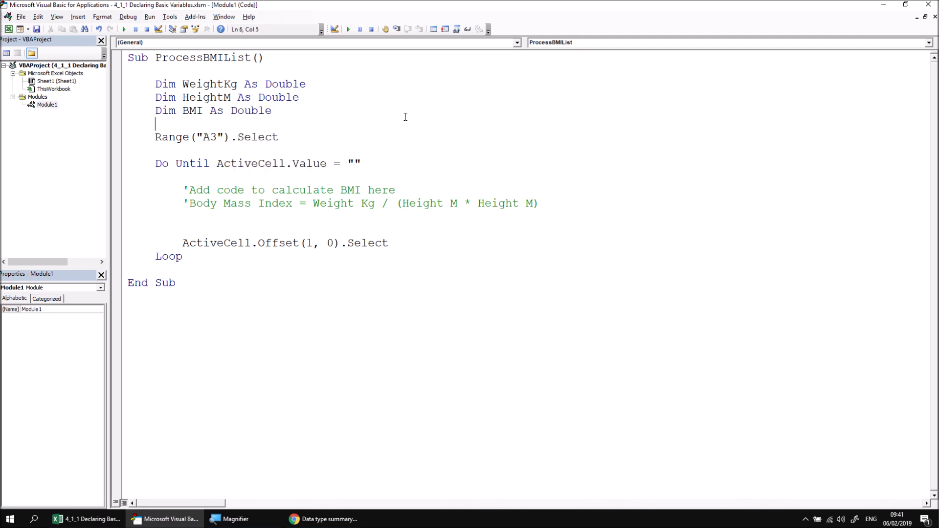
{"action": "mouse_move", "coordinate": [399, 148]}
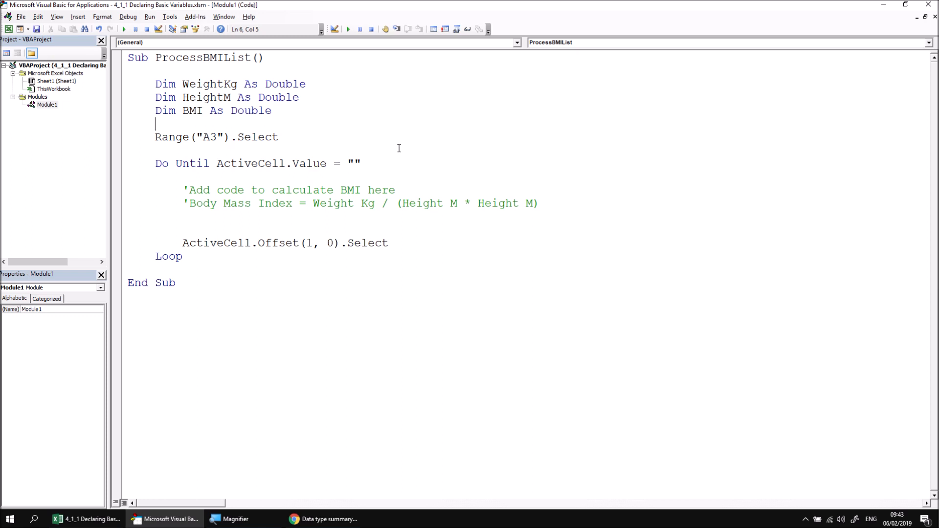
{"action": "mouse_move", "coordinate": [190, 149]}
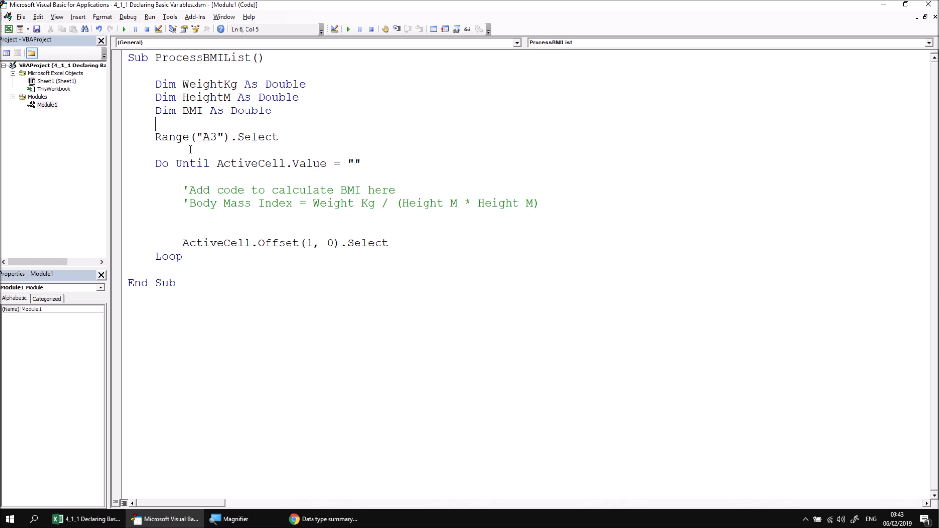
{"action": "mouse_move", "coordinate": [210, 147]}
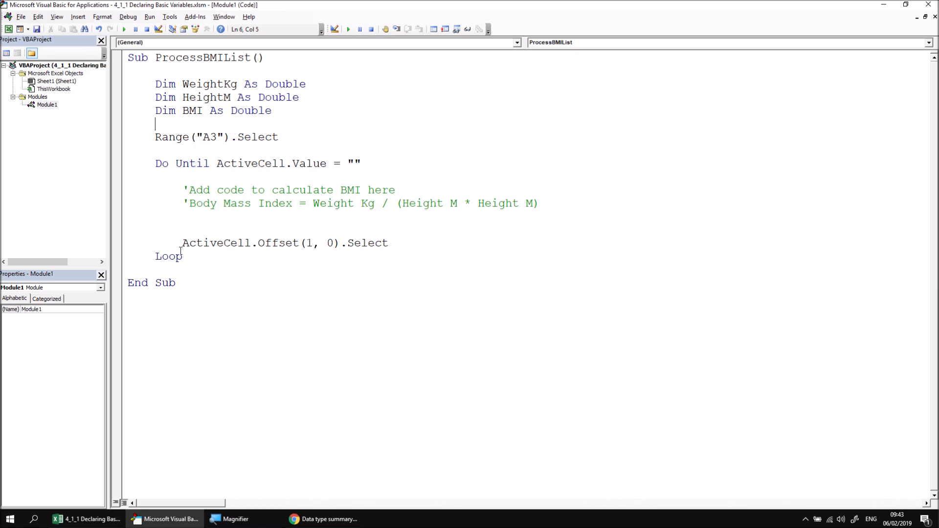
{"action": "mouse_move", "coordinate": [373, 163]}
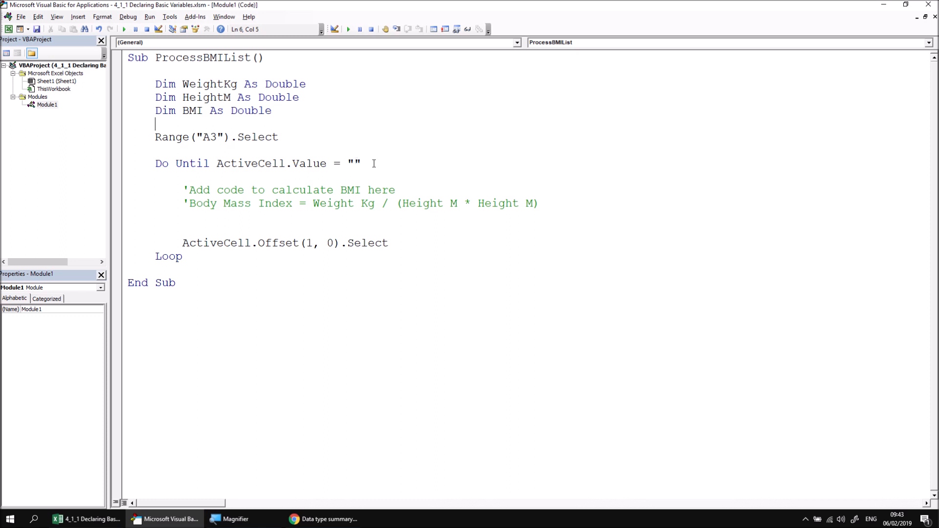
{"action": "mouse_move", "coordinate": [14, 45]}
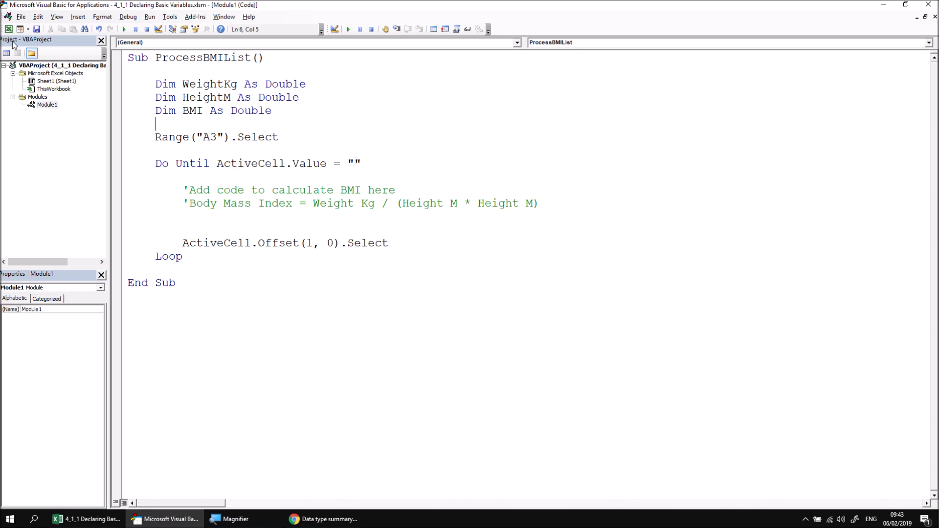
Check Bruce Banner's name in A3, weight in B3 and height in C3
{"action": "left_click", "coordinate": [91, 519]}
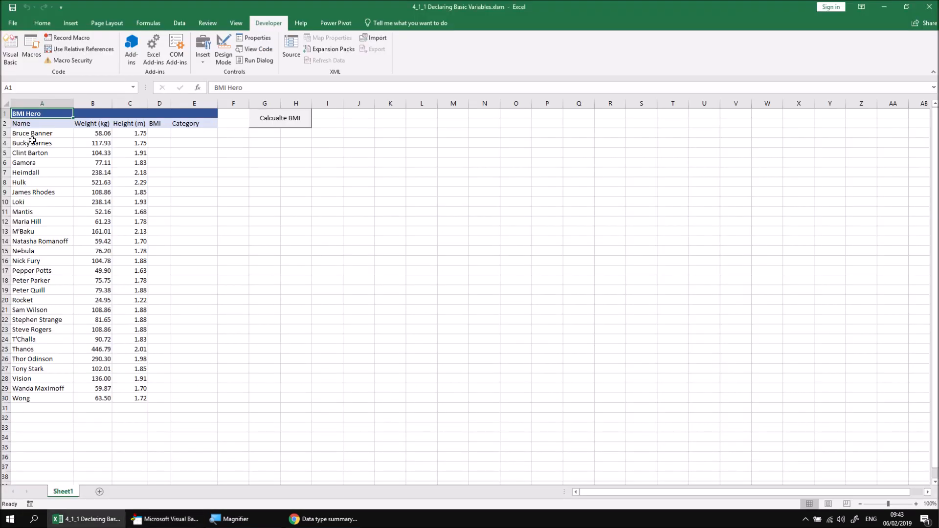
{"action": "left_click", "coordinate": [32, 133]}
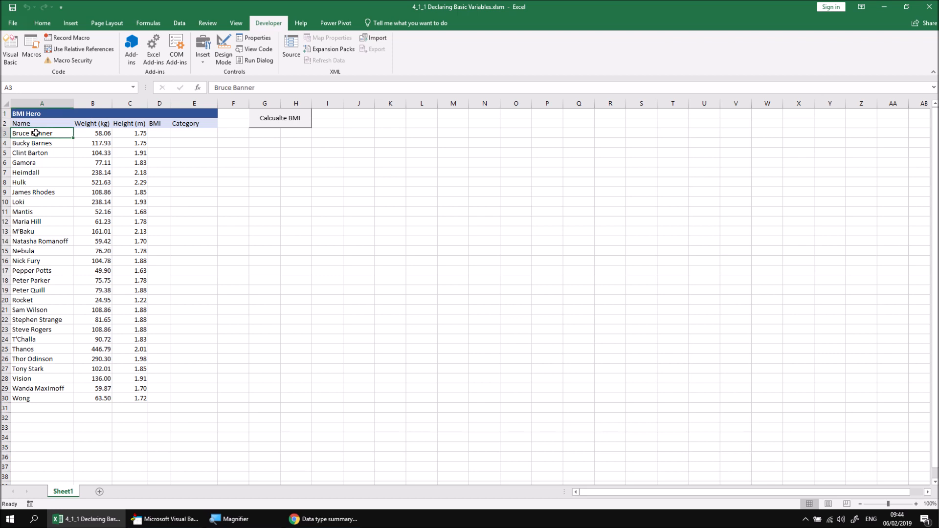
{"action": "mouse_move", "coordinate": [60, 133]}
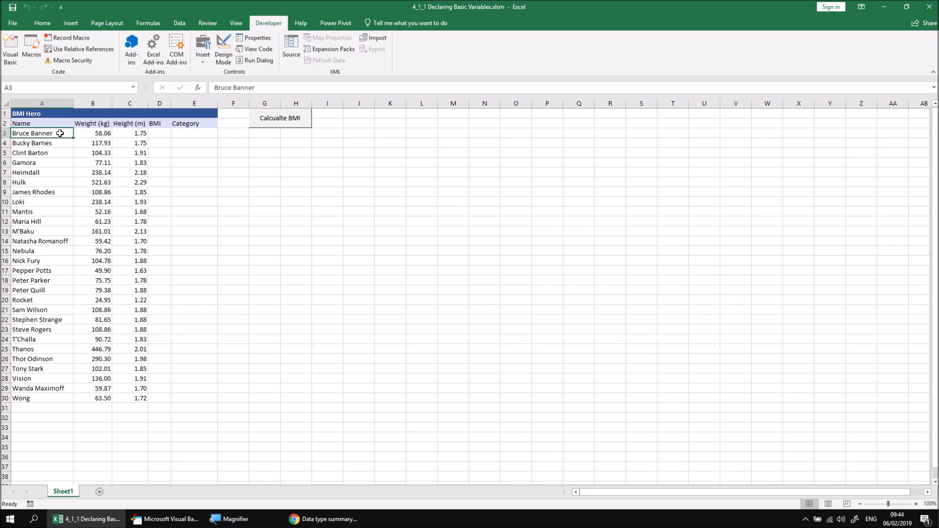
{"action": "left_click", "coordinate": [93, 134]}
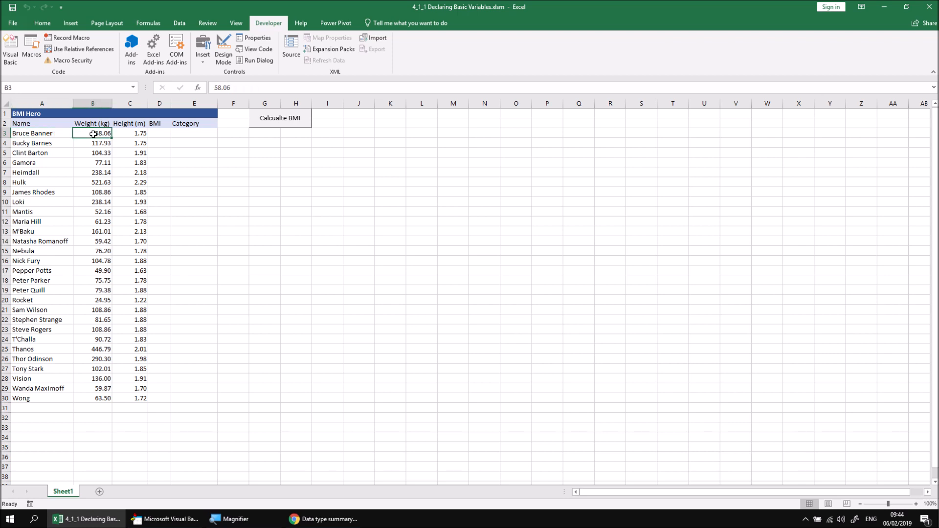
{"action": "left_click", "coordinate": [129, 133]}
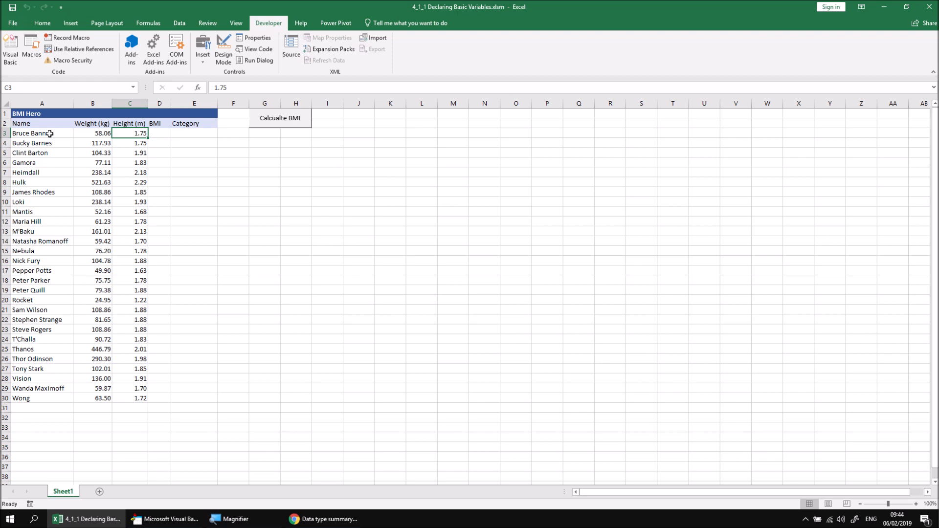
{"action": "left_click", "coordinate": [33, 133]}
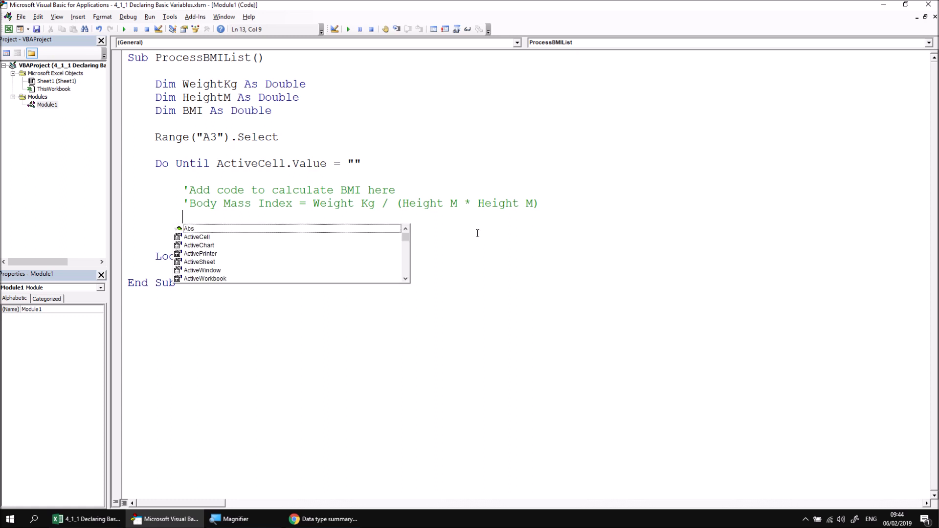
Write WeightKg = ActiveCell.Offset(0,1).Value inside the loop
{"action": "type", "text": "wei"}
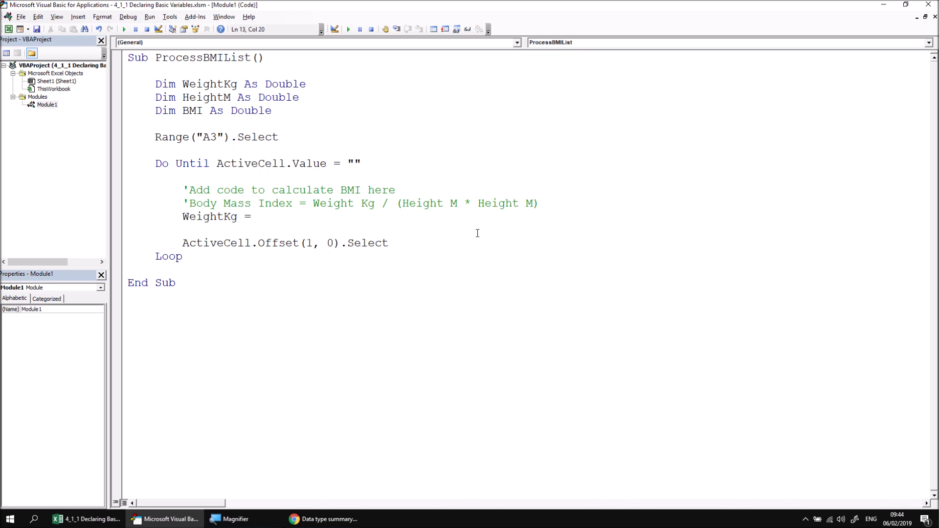
{"action": "type", "text": "activecell"}
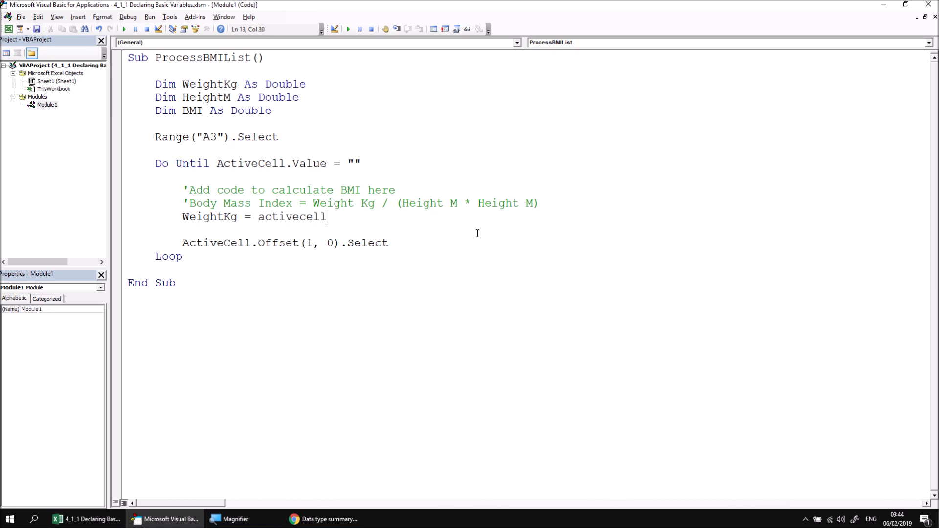
{"action": "type", "text": ".Offset(0"}
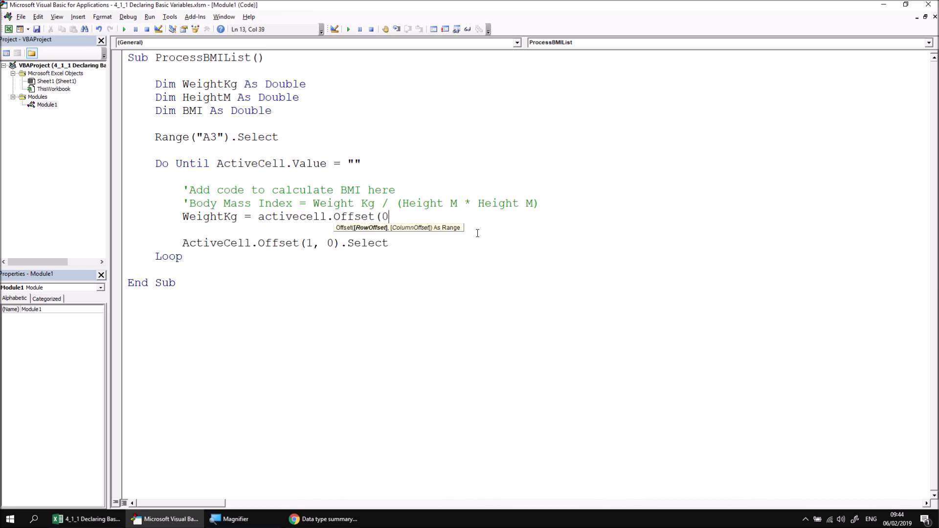
{"action": "type", "text": ",1).val"}
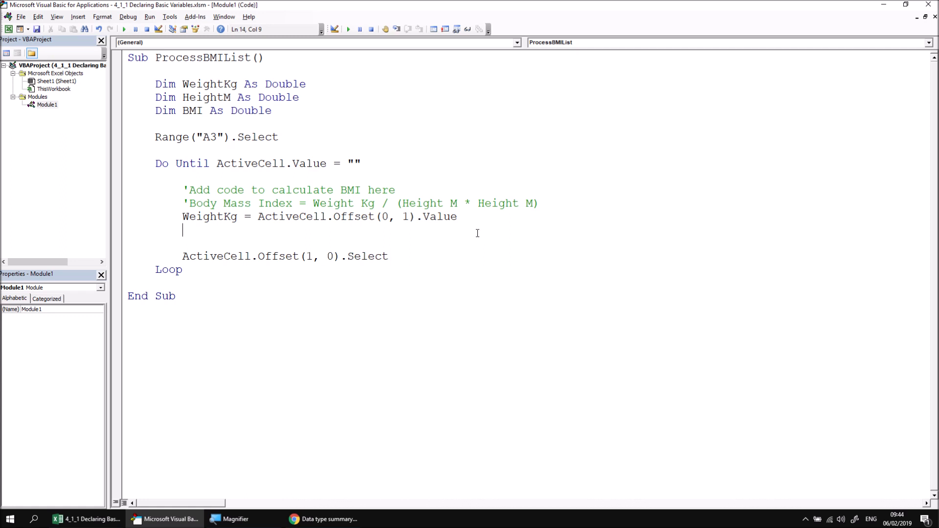
Write HeightM = ActiveCell.Offset(0,2).Value and begin the bmi line
{"action": "type", "text": "hei"}
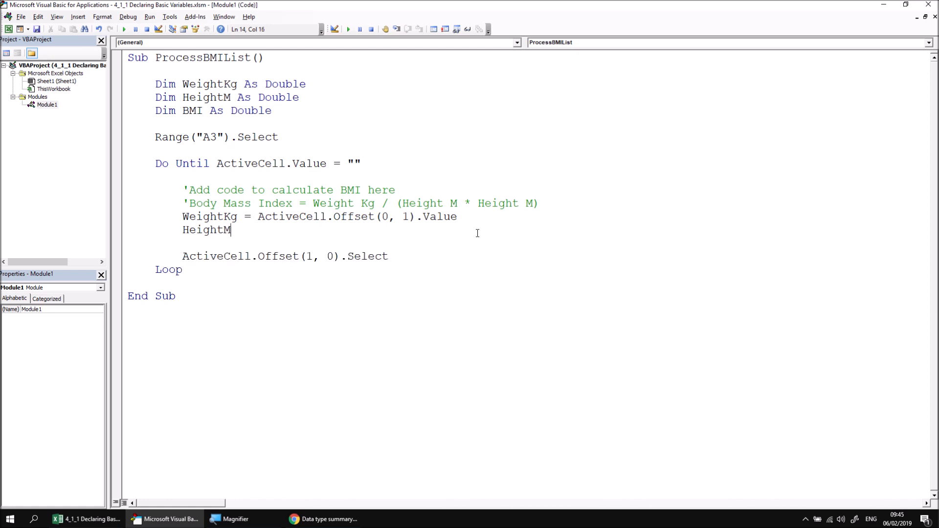
{"action": "type", "text": "= ac"}
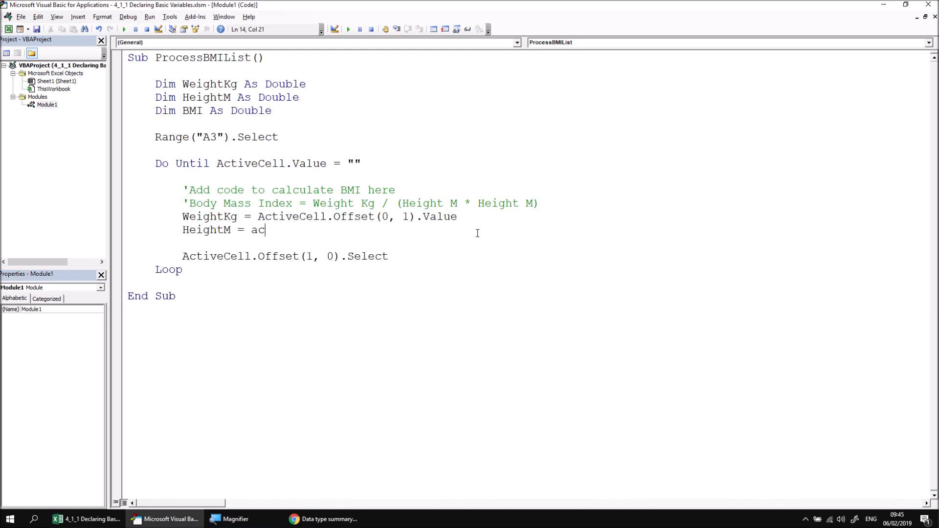
{"action": "type", "text": "tivecell"}
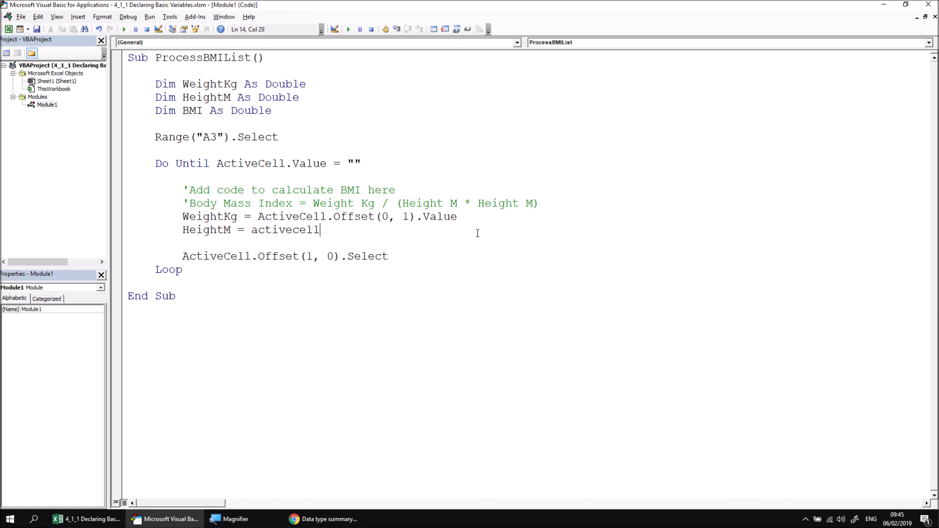
{"action": "type", "text": ".Offset(0,2"}
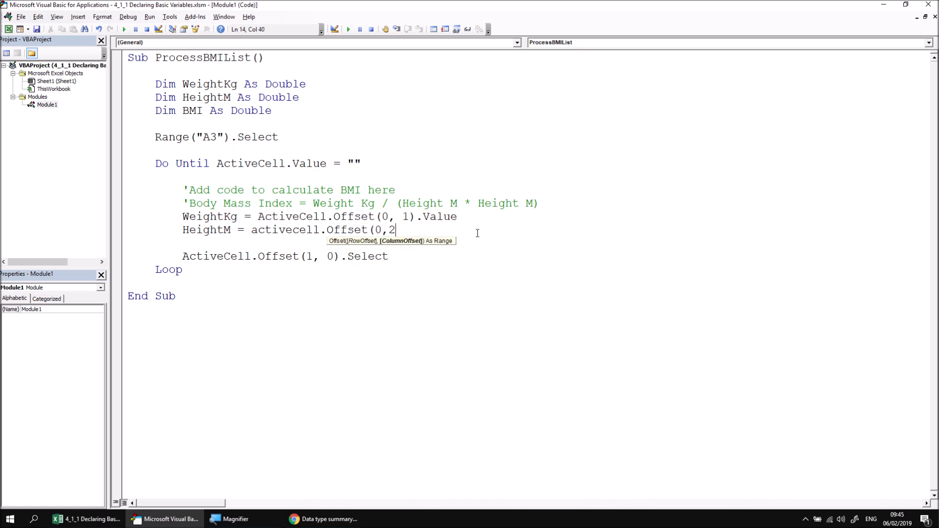
{"action": "type", "text": ").Value"}
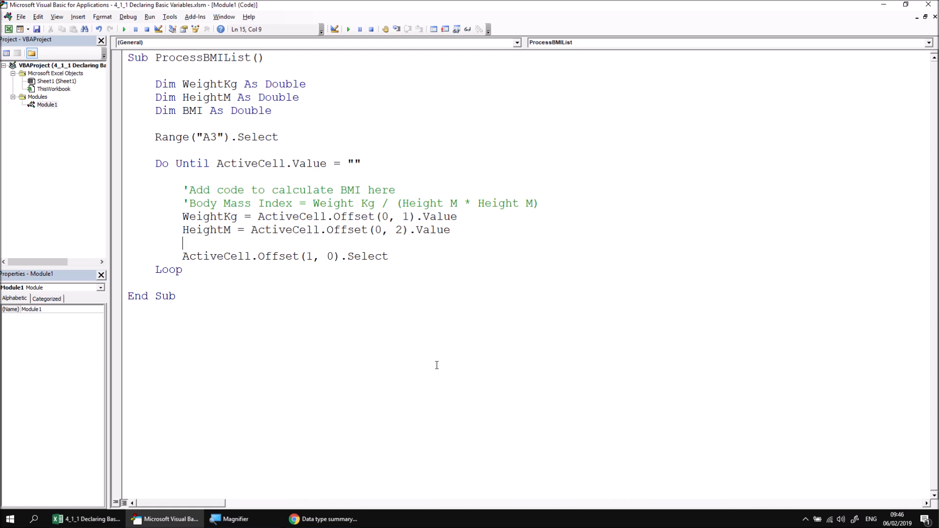
{"action": "type", "text": "bmi ="}
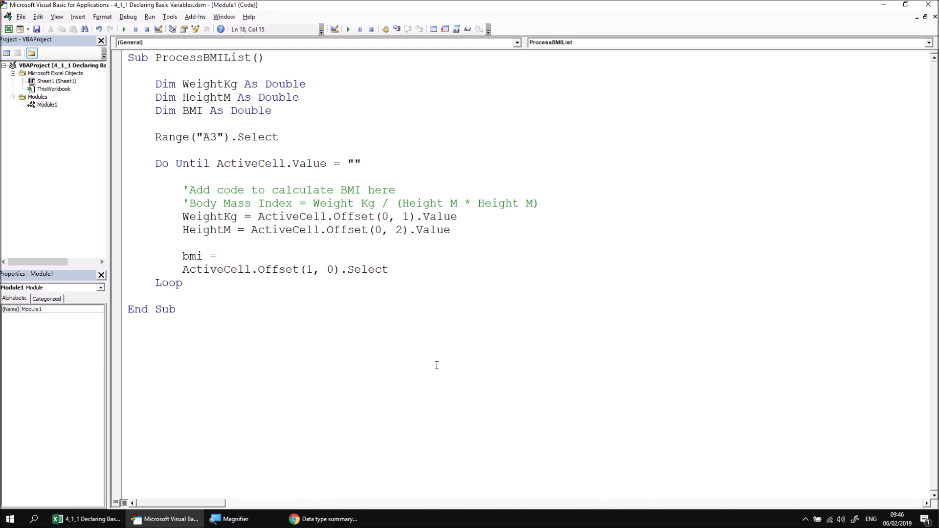
Complete the line BMI = WeightKg / (HeightM * HeightM) in the loop
{"action": "left_click", "coordinate": [223, 256]}
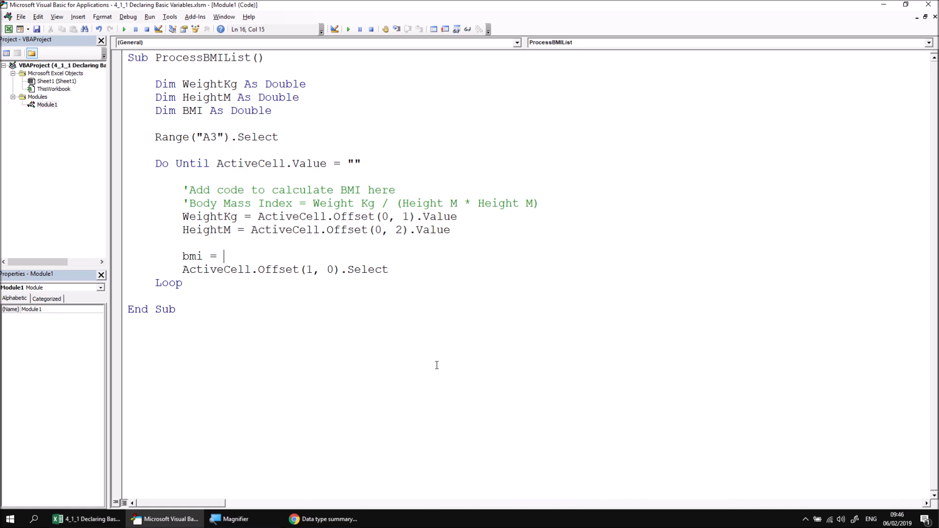
{"action": "type", "text": "we"}
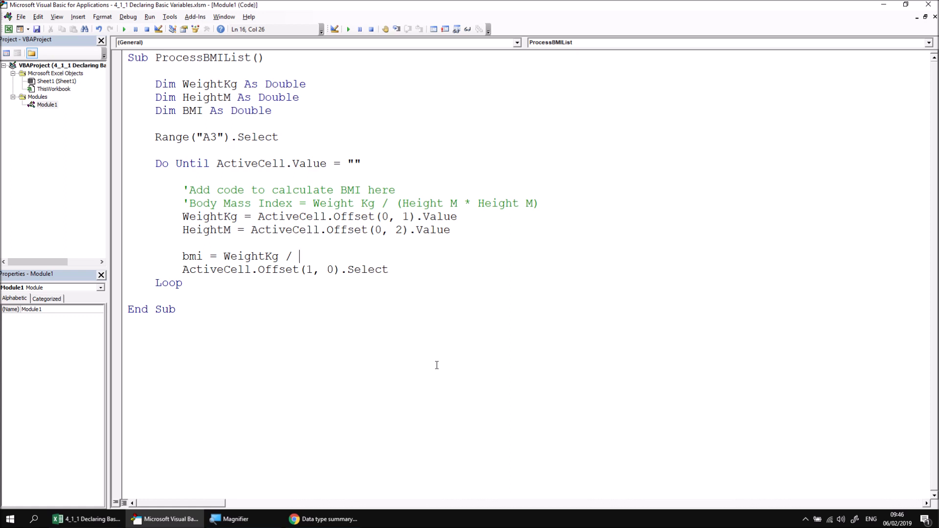
{"action": "type", "text": "("}
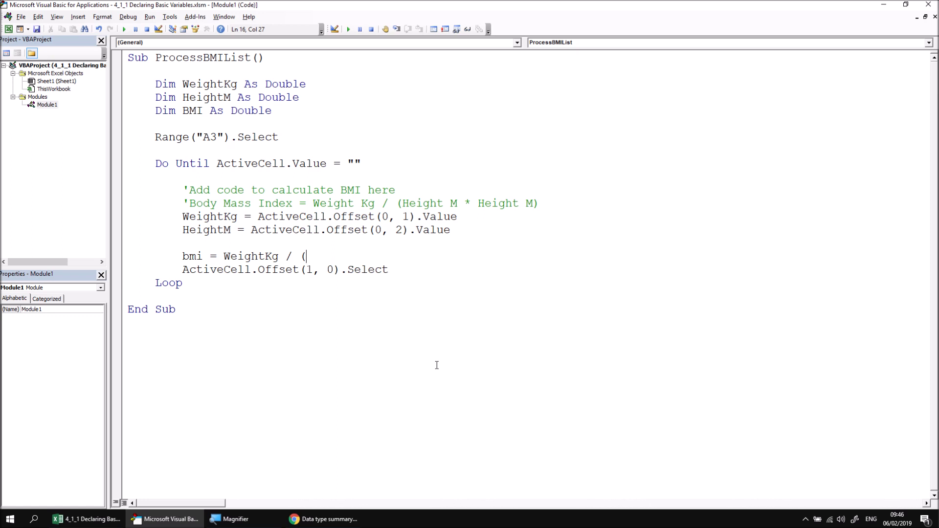
{"action": "type", "text": "htM"}
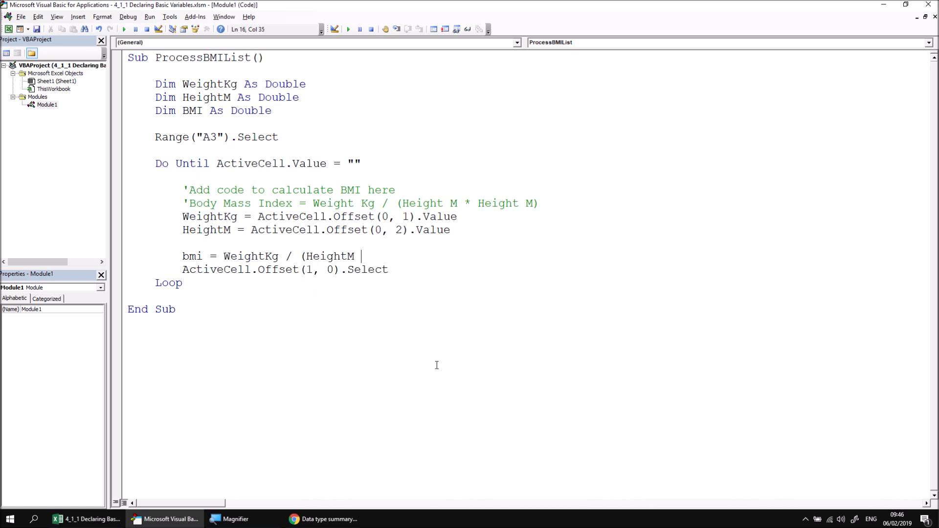
{"action": "type", "text": "* he"}
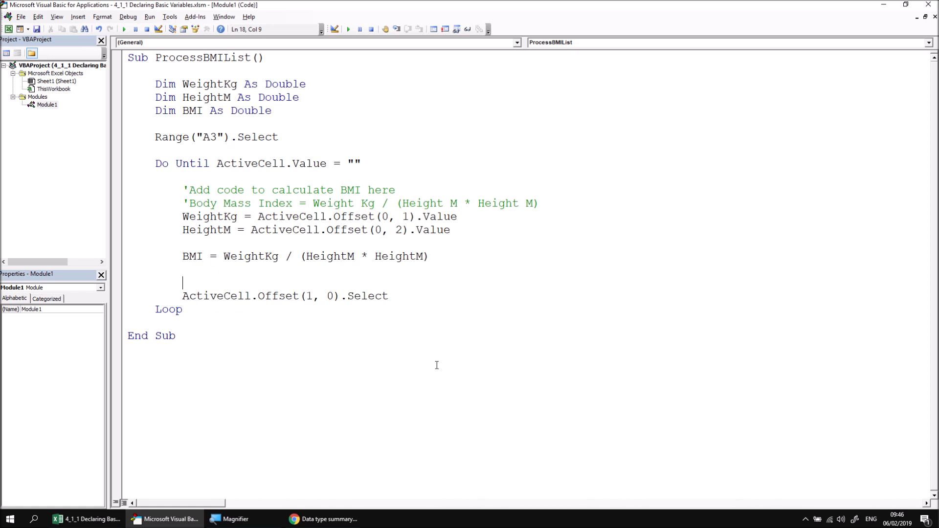
Add ActiveCell.Offset(0, 3).Value = BMI below the BMI calculation
{"action": "type", "text": "acti"}
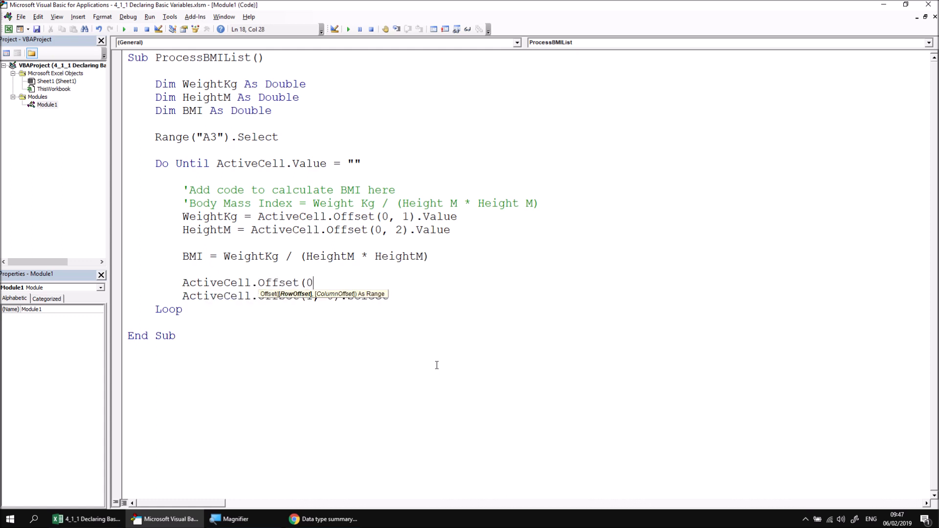
{"action": "type", "text": ",3).value"}
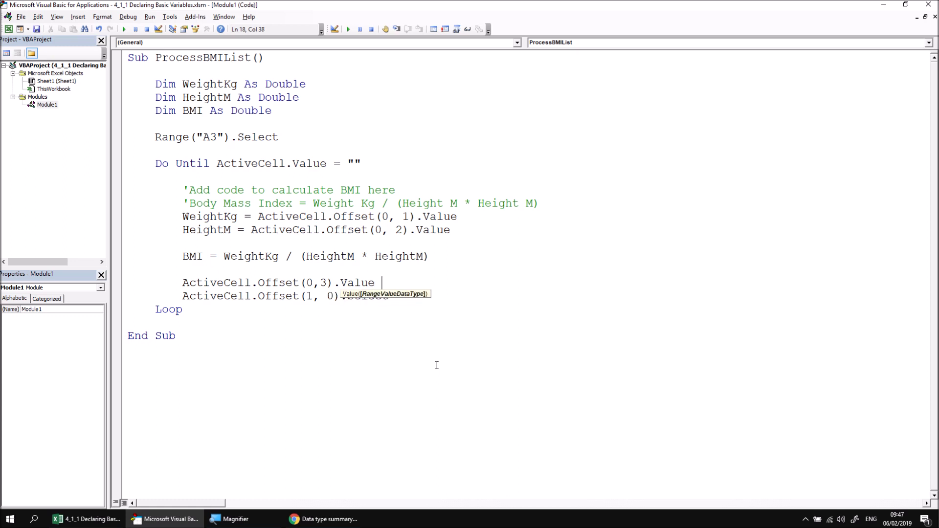
{"action": "type", "text": "="}
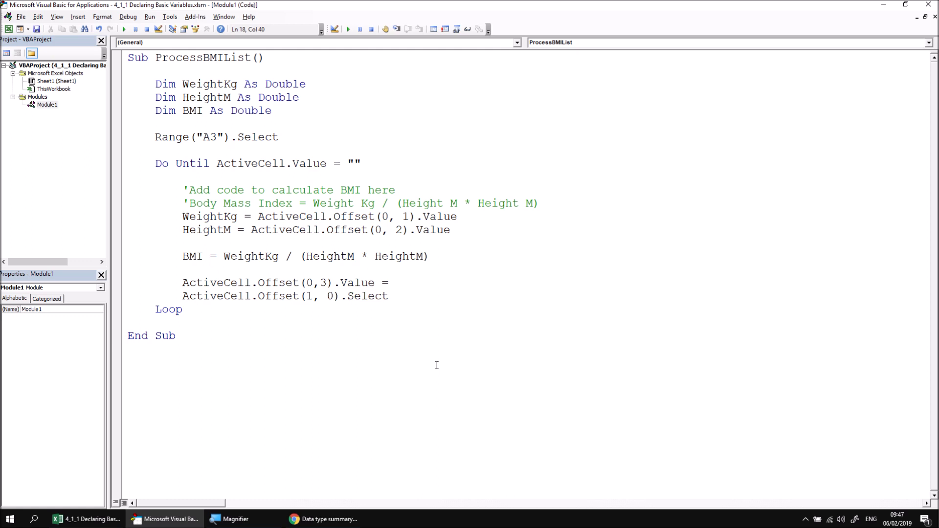
{"action": "type", "text": "bmi"}
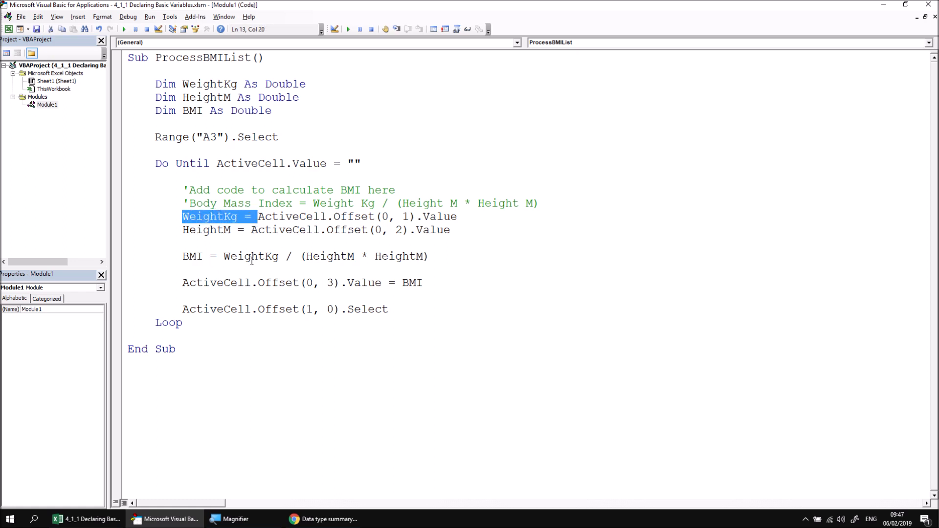
Highlight the weight variable in its storing line and in the formula, then clear the selection
{"action": "double_click", "coordinate": [235, 256]}
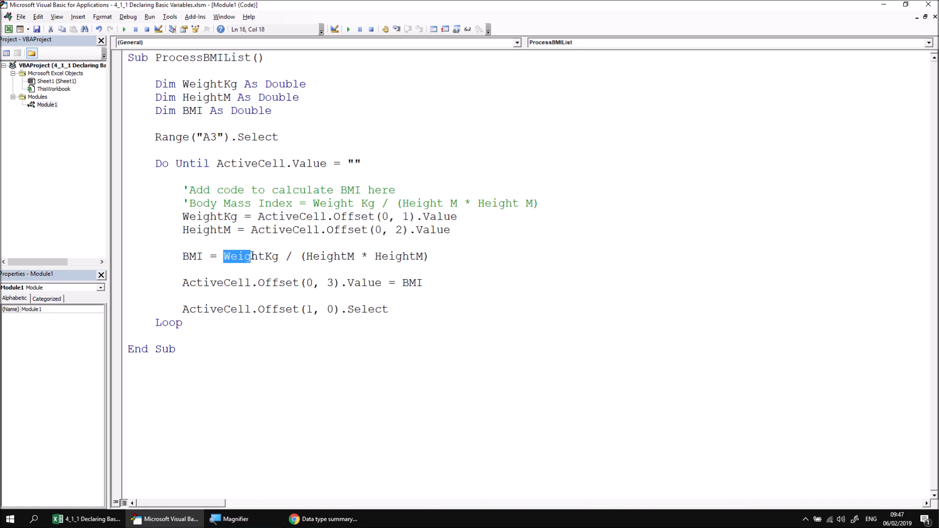
{"action": "double_click", "coordinate": [251, 257]}
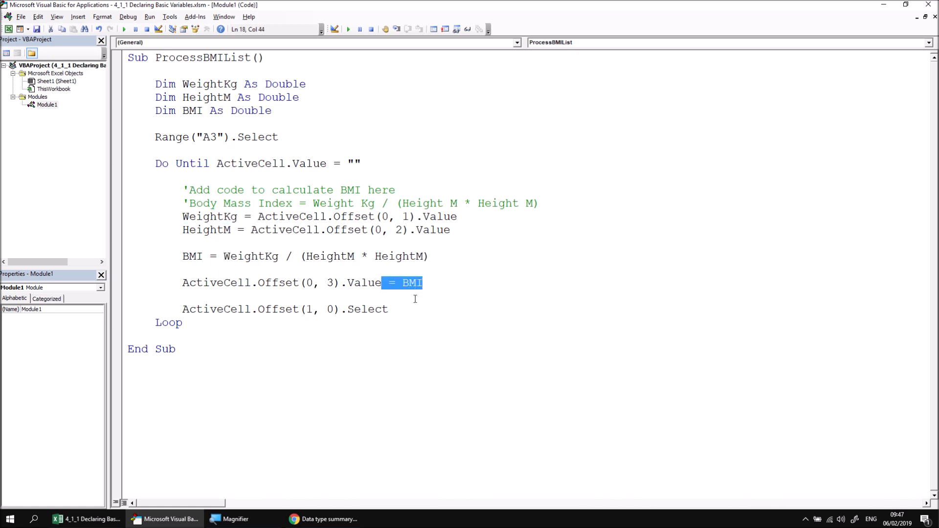
{"action": "left_click", "coordinate": [383, 137]}
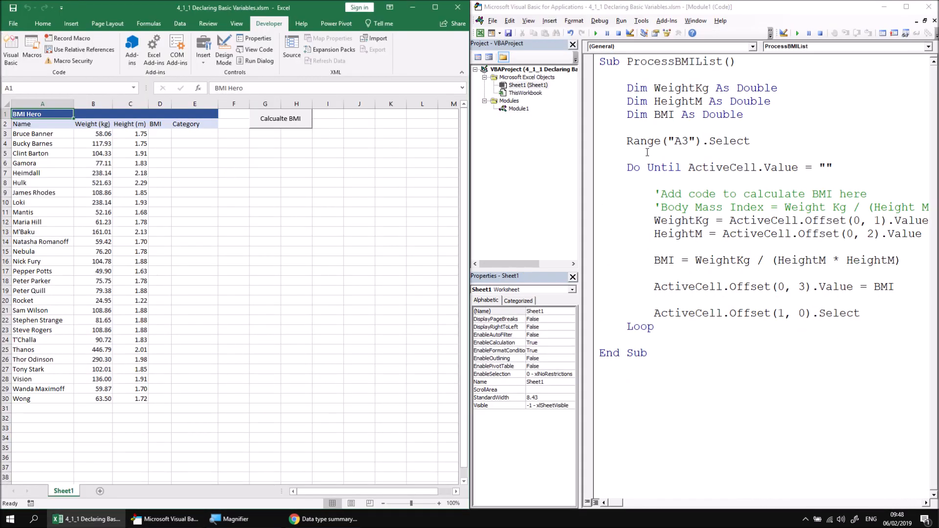
Step through ProcessBMIList with F8 until Bruce Banner gets 18.958 and Bucky Barnes 38.508
{"action": "left_click", "coordinate": [517, 109]}
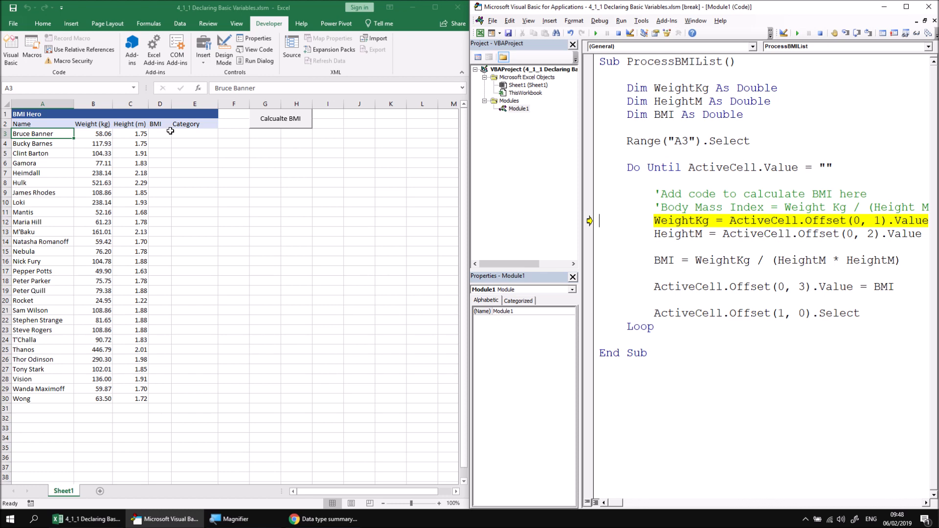
{"action": "mouse_move", "coordinate": [570, 389]}
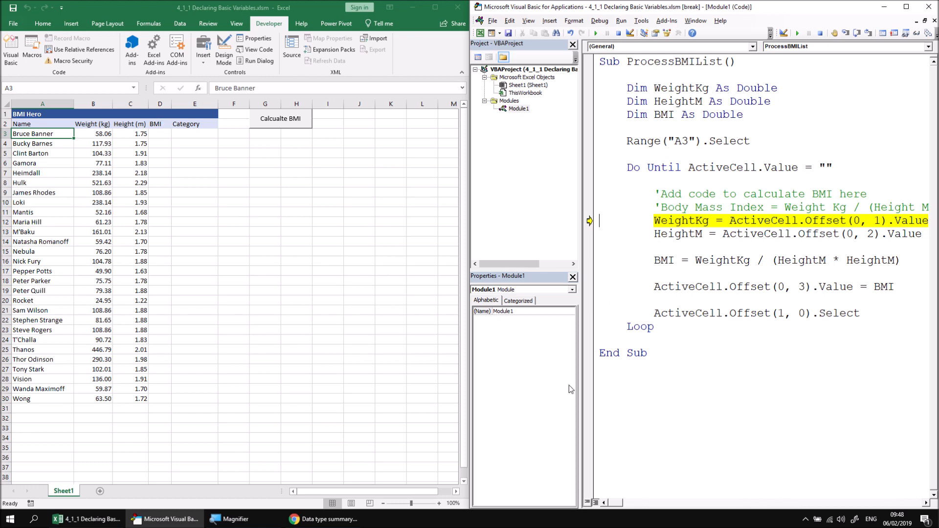
{"action": "key", "text": "F8"}
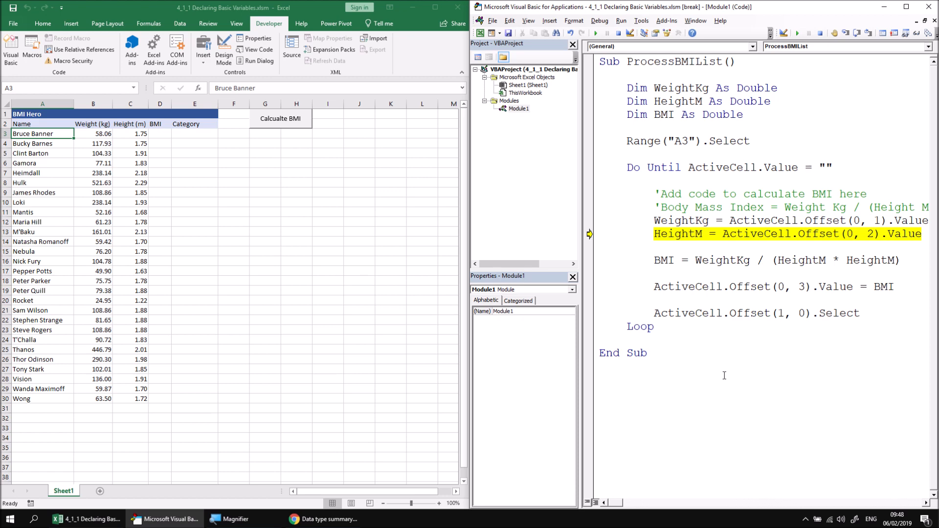
{"action": "mouse_move", "coordinate": [765, 403]}
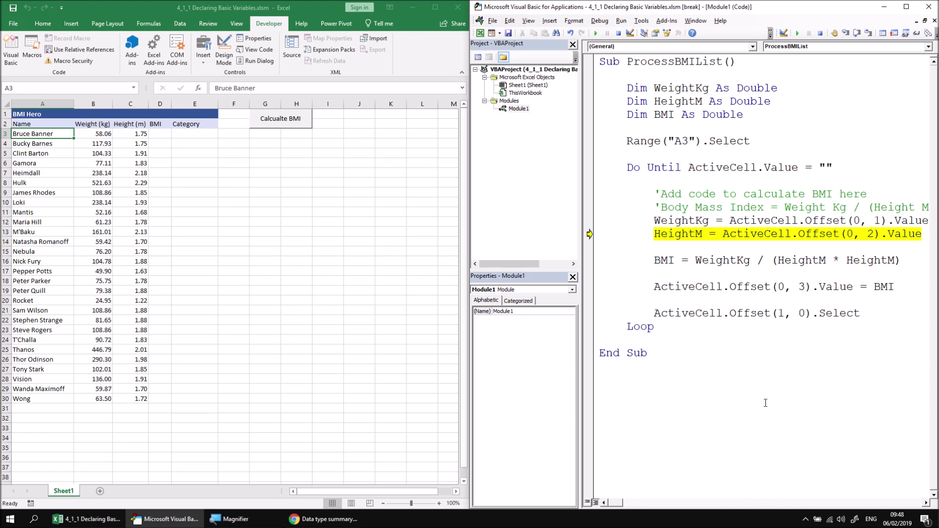
{"action": "key", "text": "F8"}
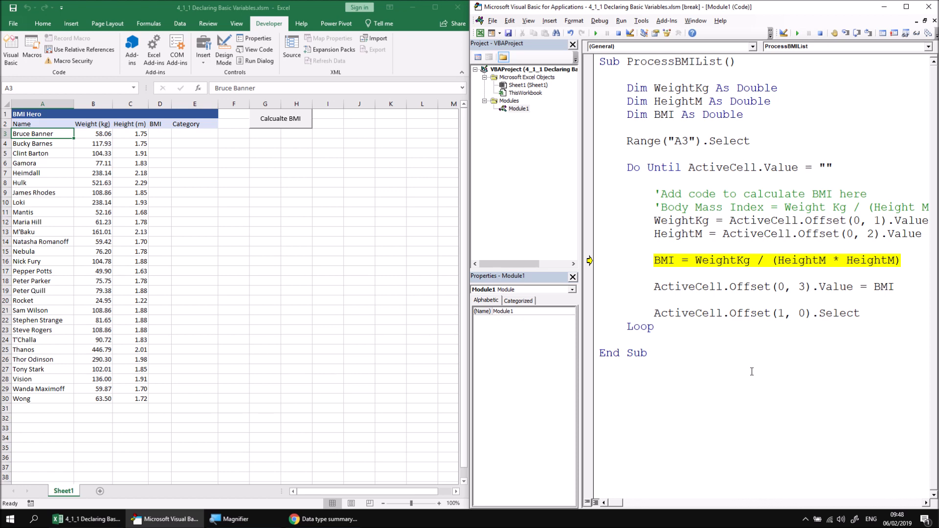
{"action": "key", "text": "F8"}
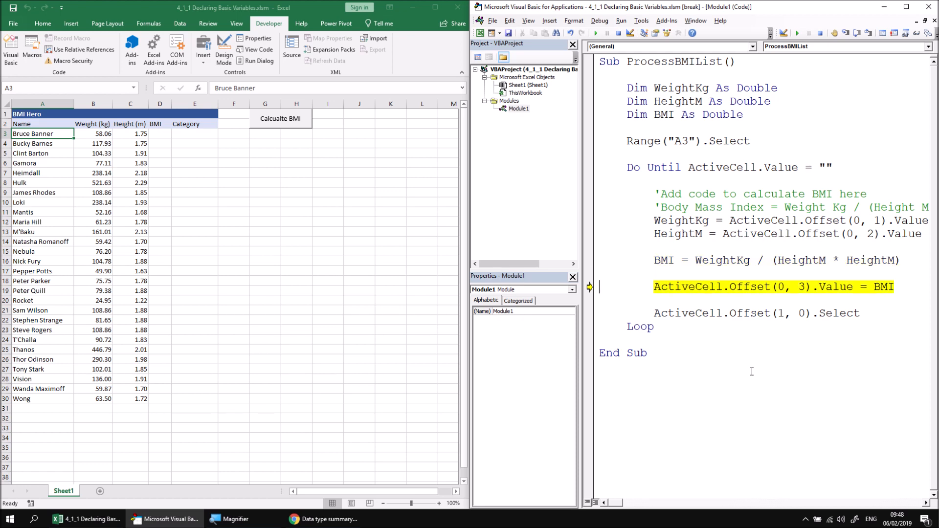
{"action": "mouse_move", "coordinate": [899, 318]}
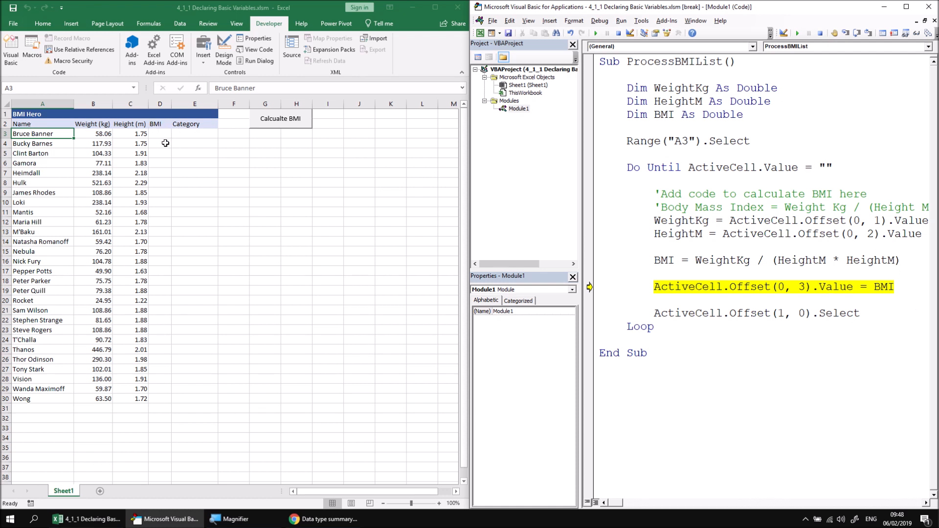
{"action": "key", "text": "F8"}
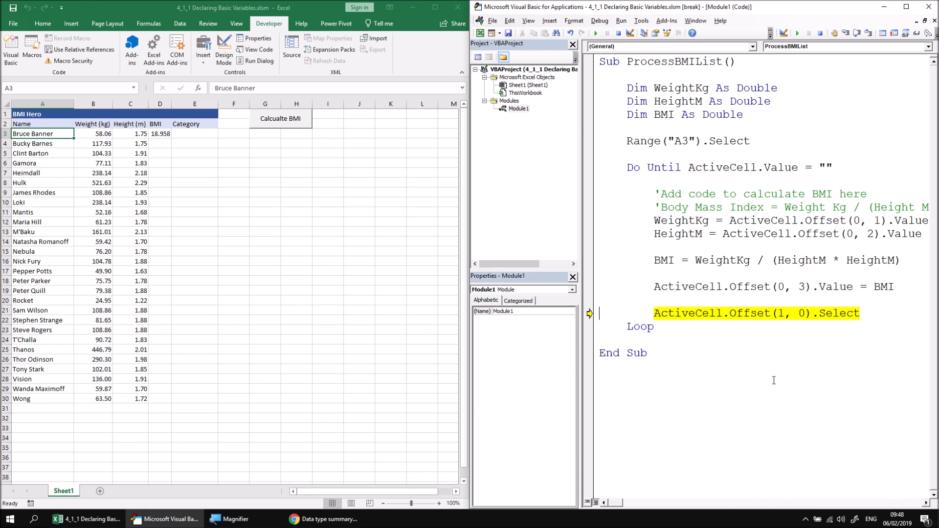
{"action": "key", "text": "F8"}
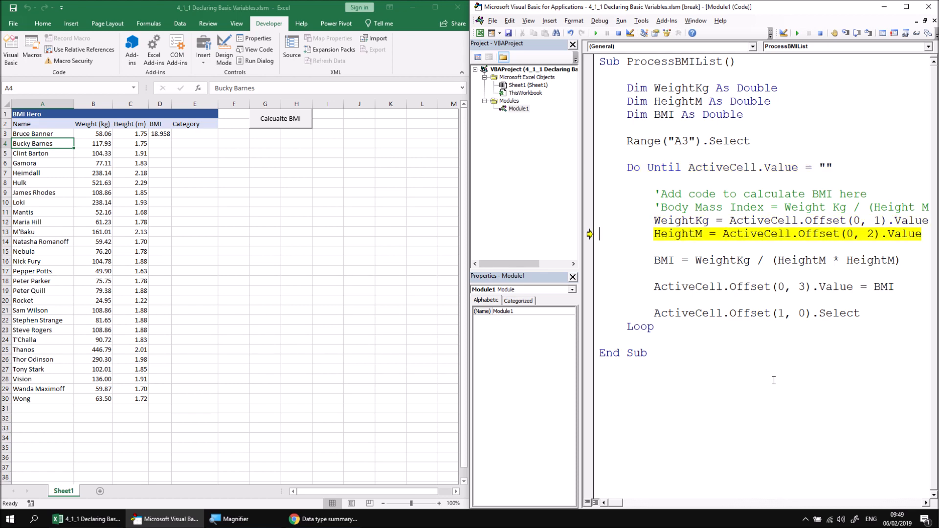
{"action": "key", "text": "F8"}
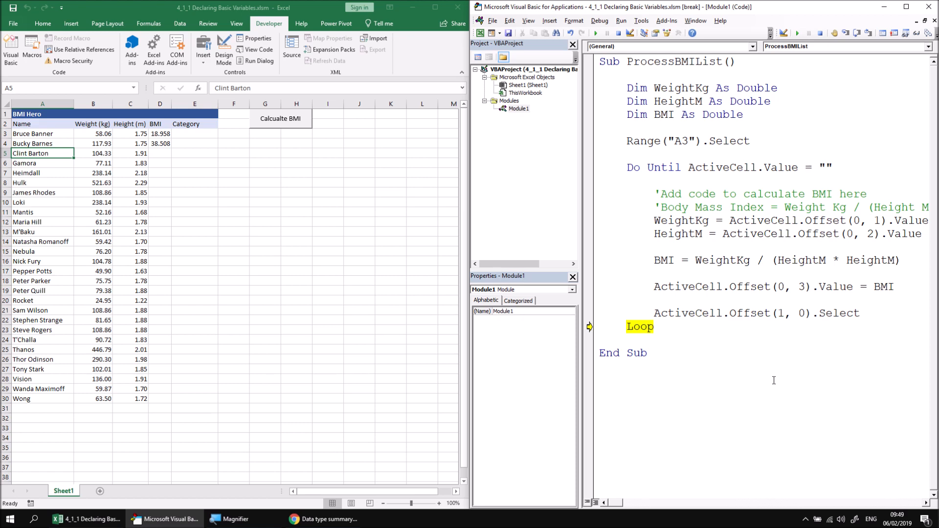
{"action": "mouse_move", "coordinate": [753, 346]}
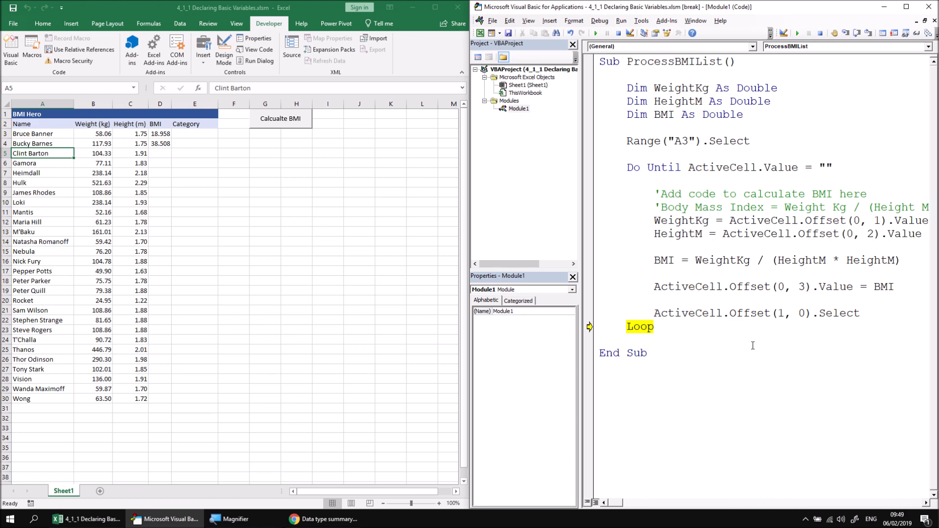
{"action": "mouse_move", "coordinate": [595, 33]}
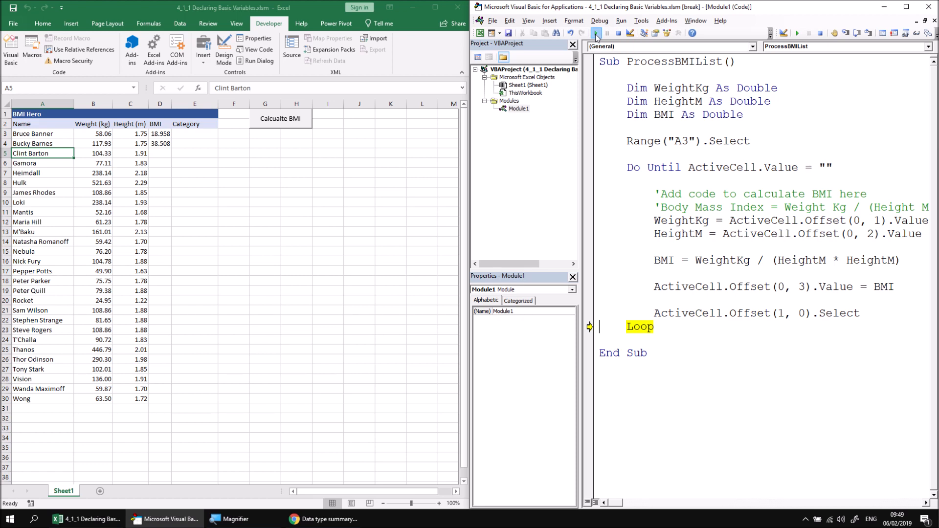
Continue the macro to the end, filling BMI down to Wong (21.464)
{"action": "left_click", "coordinate": [596, 32]}
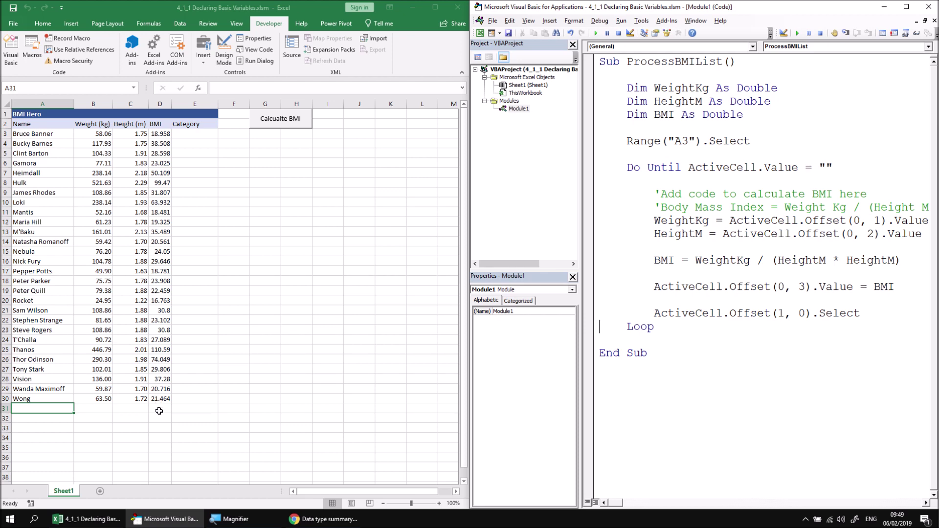
{"action": "mouse_move", "coordinate": [242, 414]}
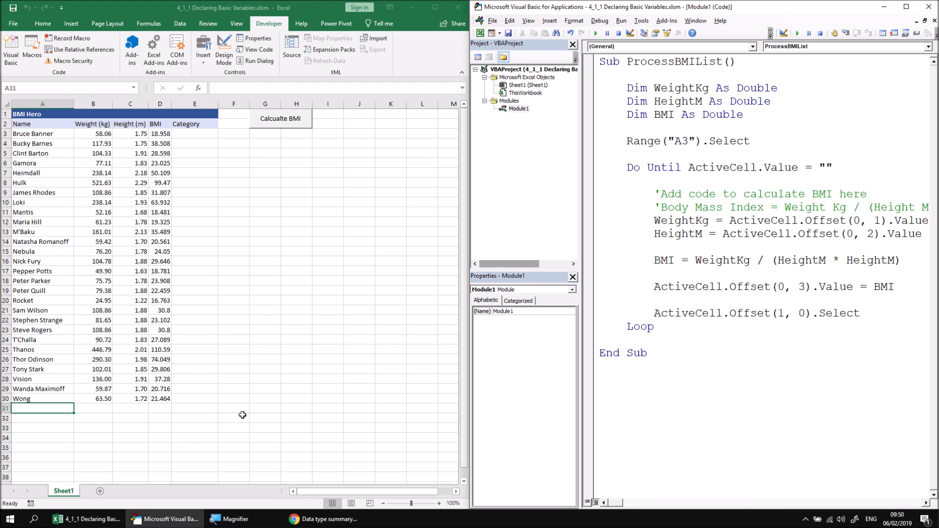